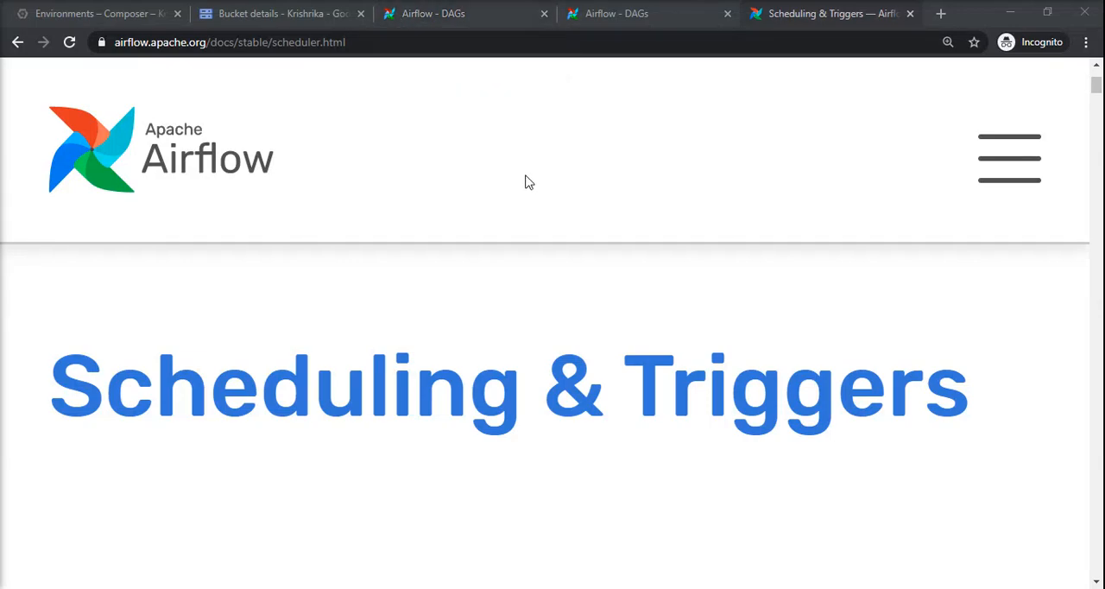
mouse_move(577, 239)
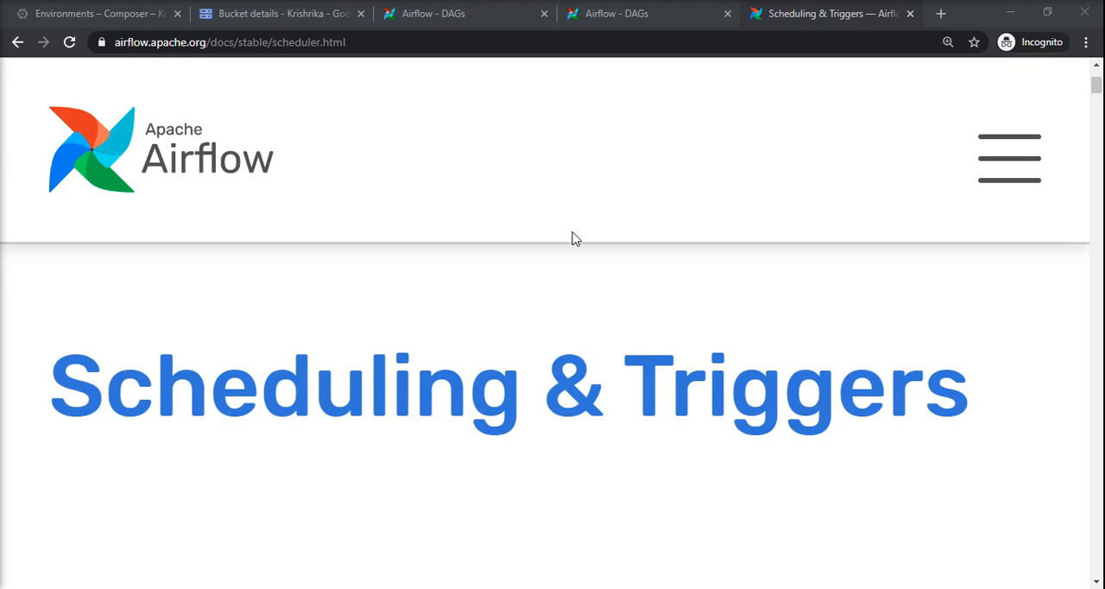
Read down the Scheduling & Triggers page to the schedule_interval term and highlight it.
scroll("down", 3)
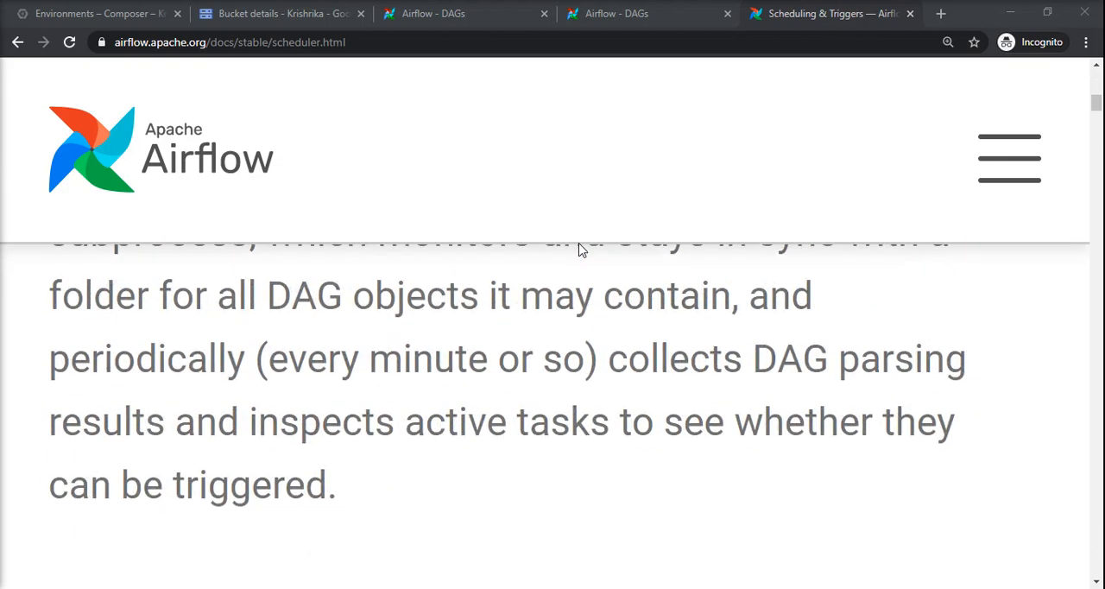
scroll("down", 3)
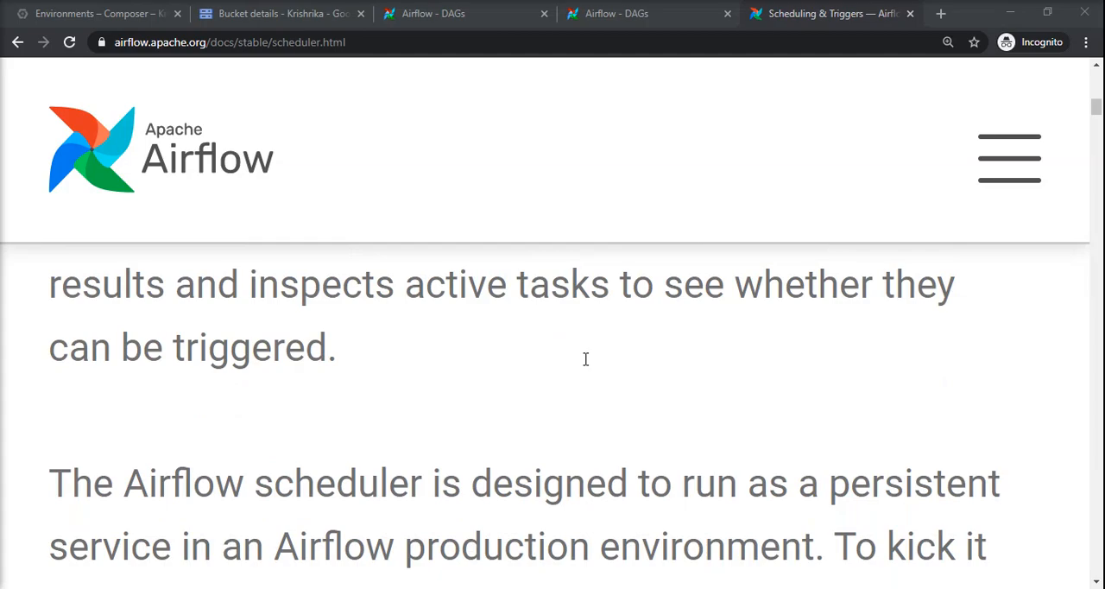
scroll("down", 3)
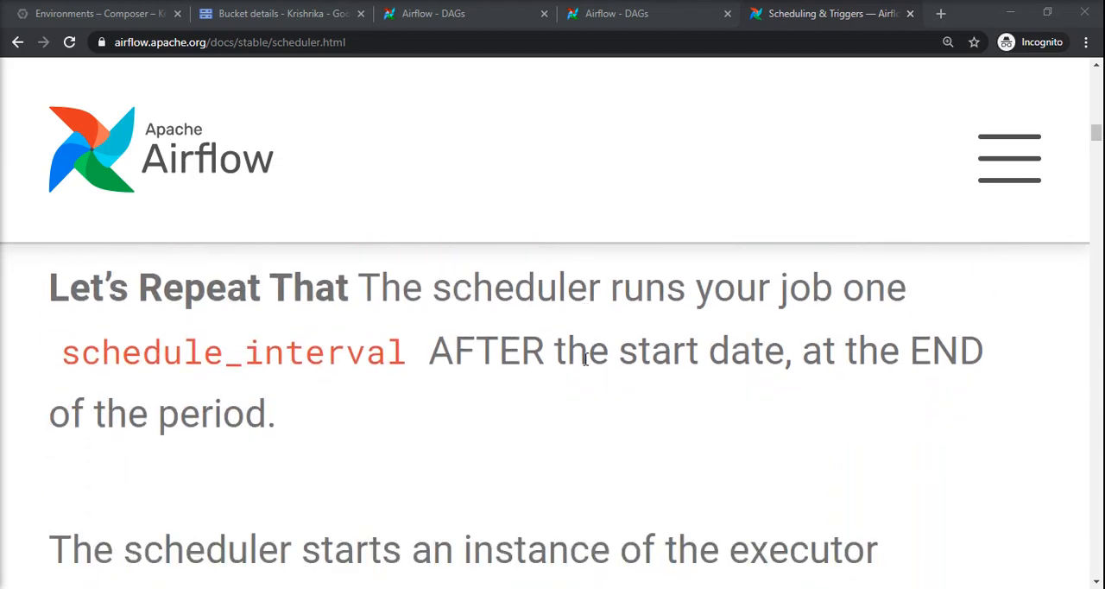
scroll("down", 3)
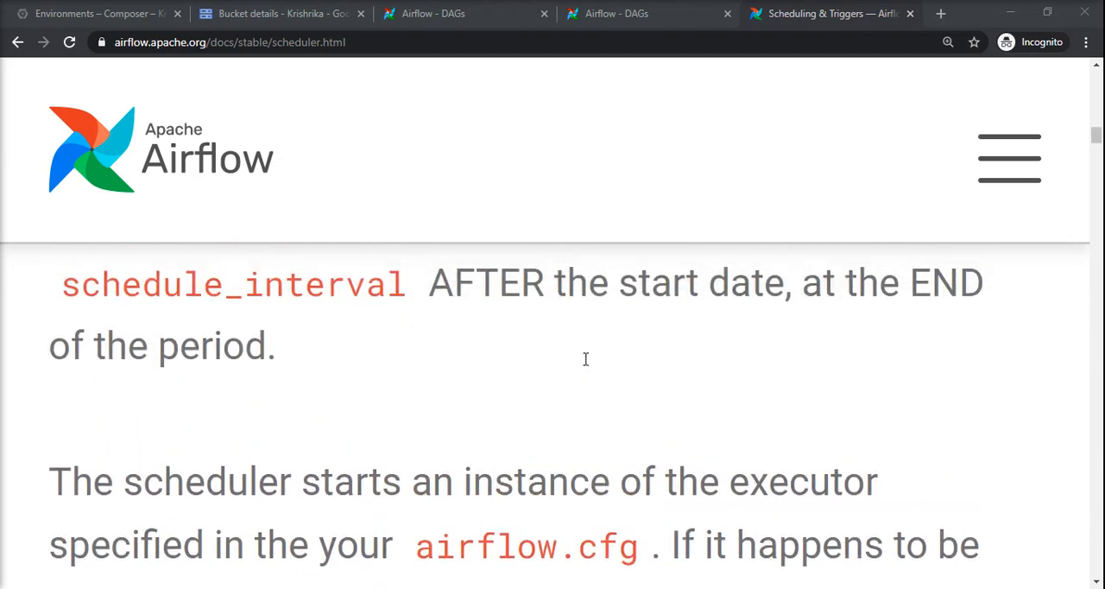
scroll("up", 3)
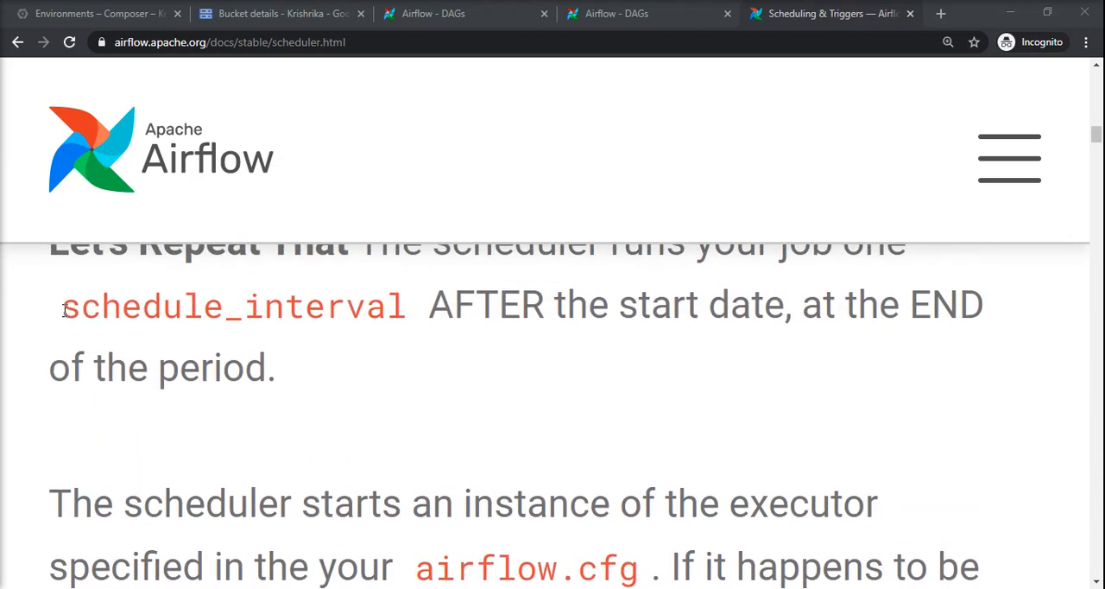
double_click(231, 306)
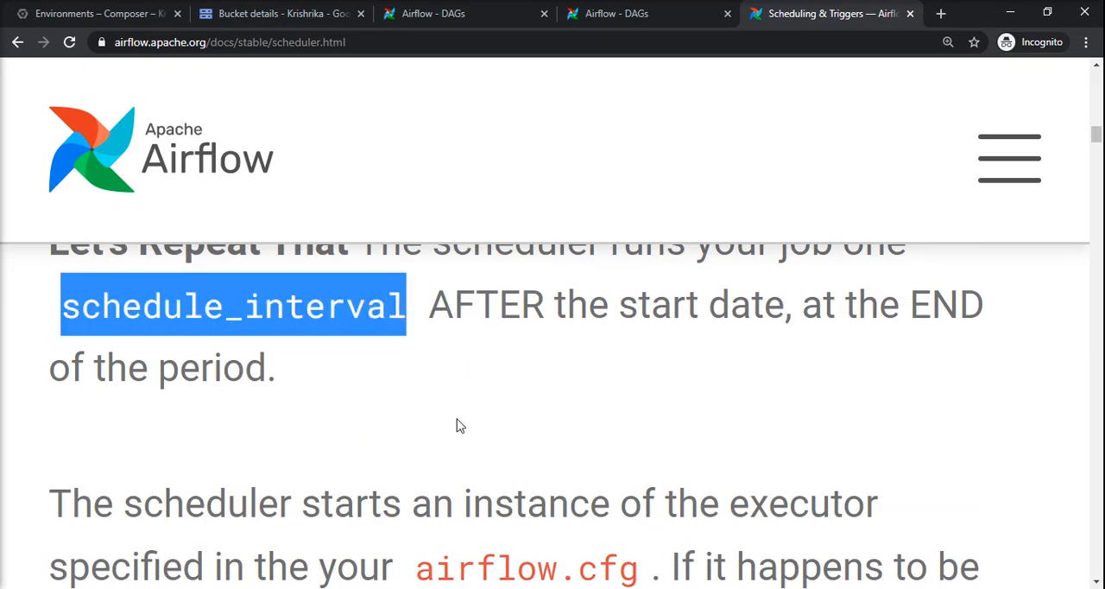
Continue past the executor notes into the DAG Runs section.
scroll("down", 3)
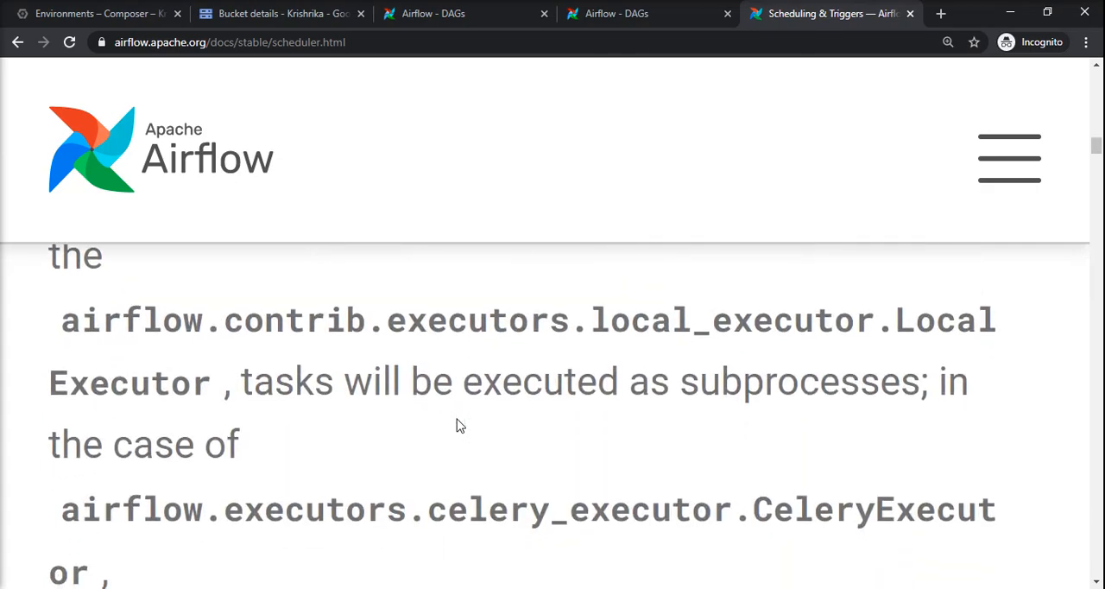
scroll("down", 3)
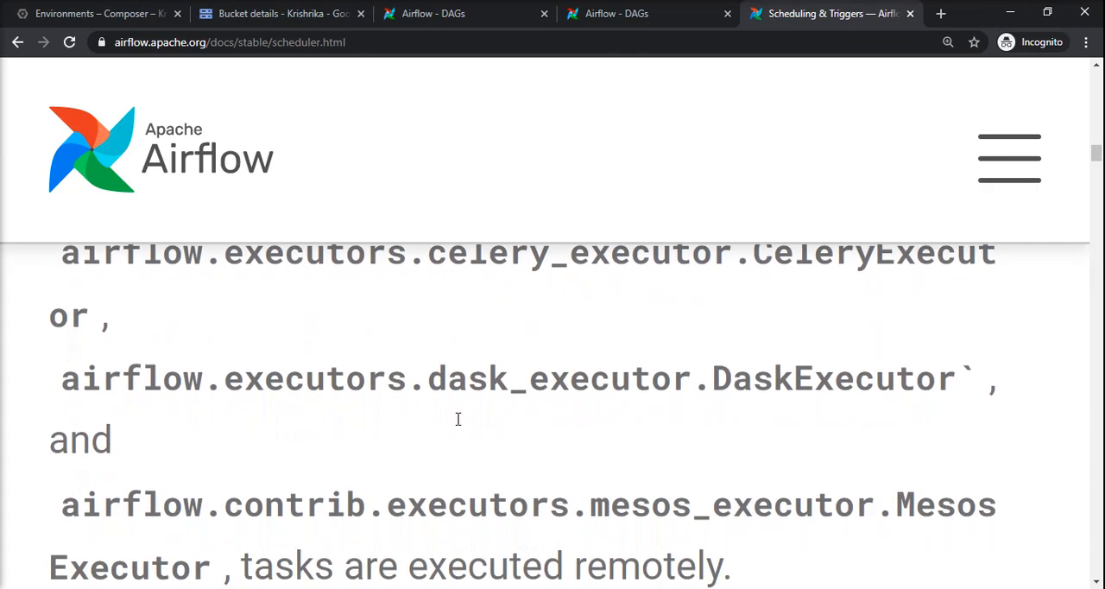
scroll("down", 3)
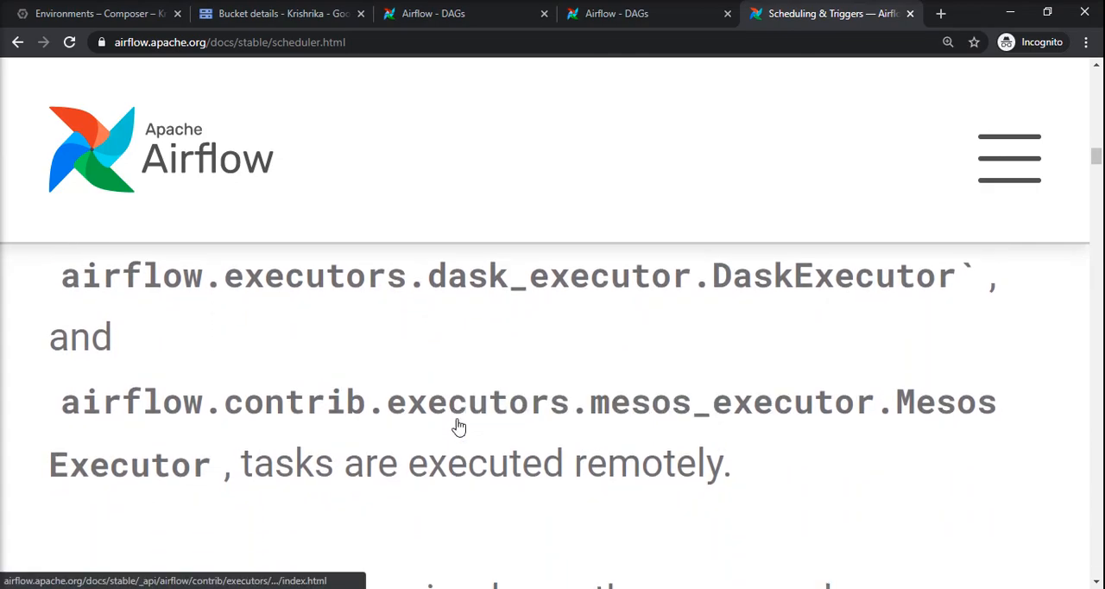
scroll("down", 3)
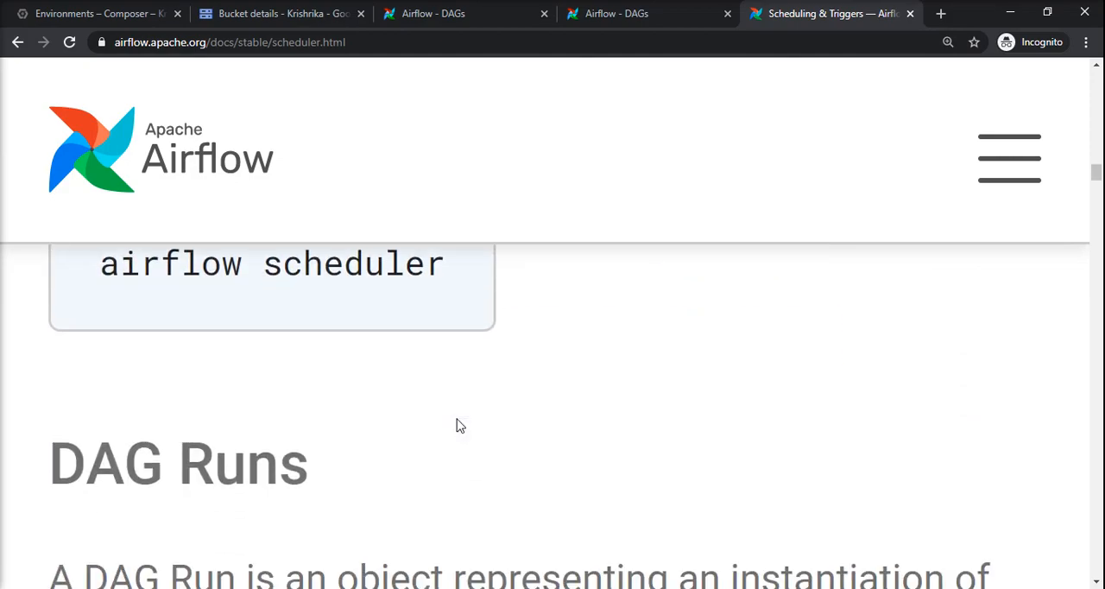
scroll("down", 3)
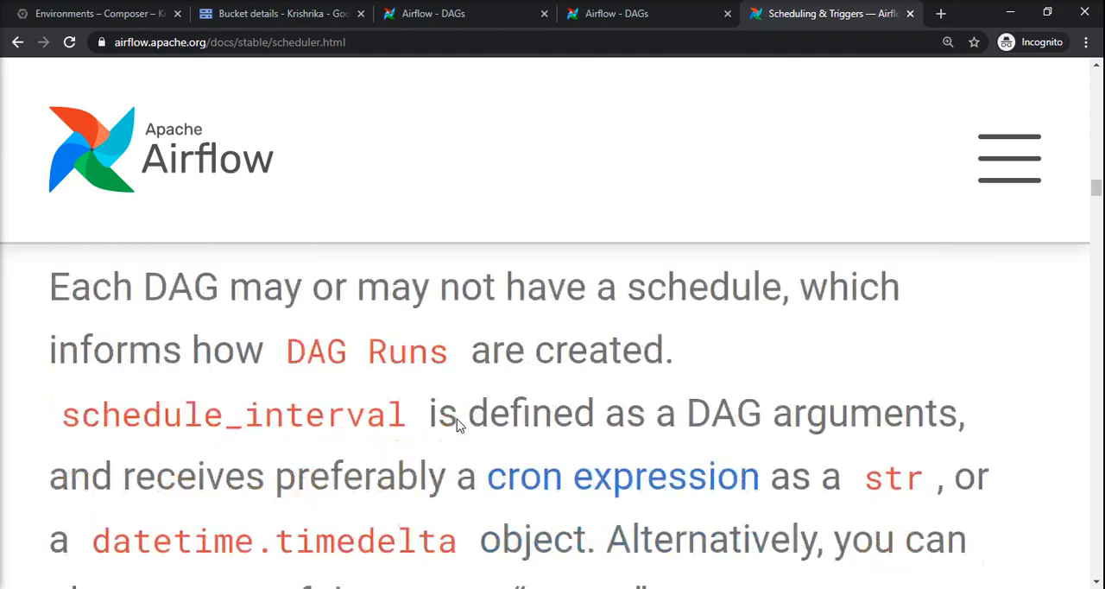
scroll("down", 3)
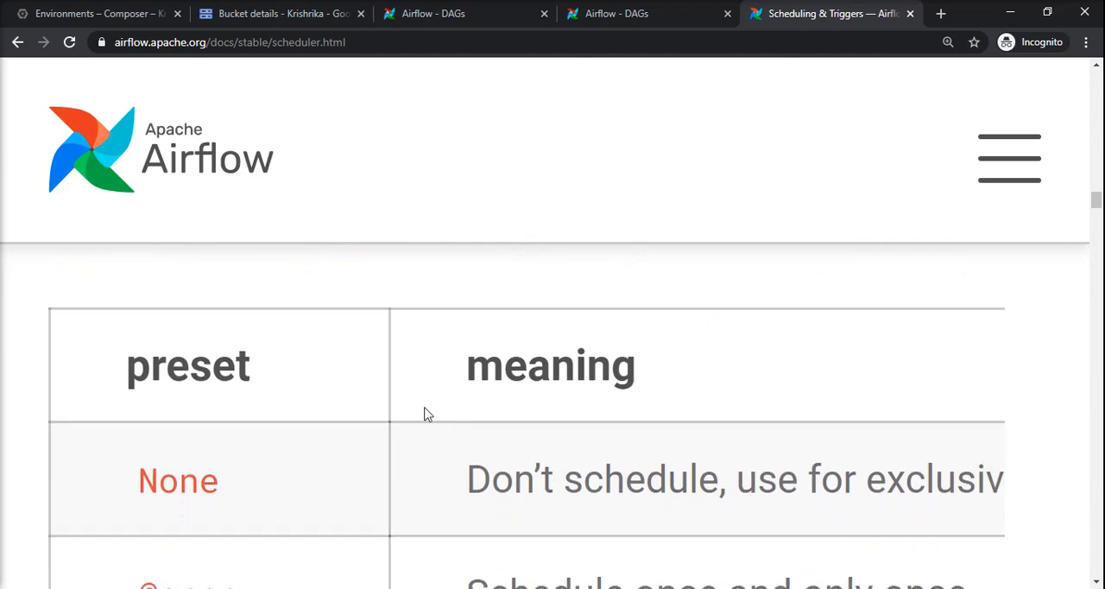
double_click(187, 364)
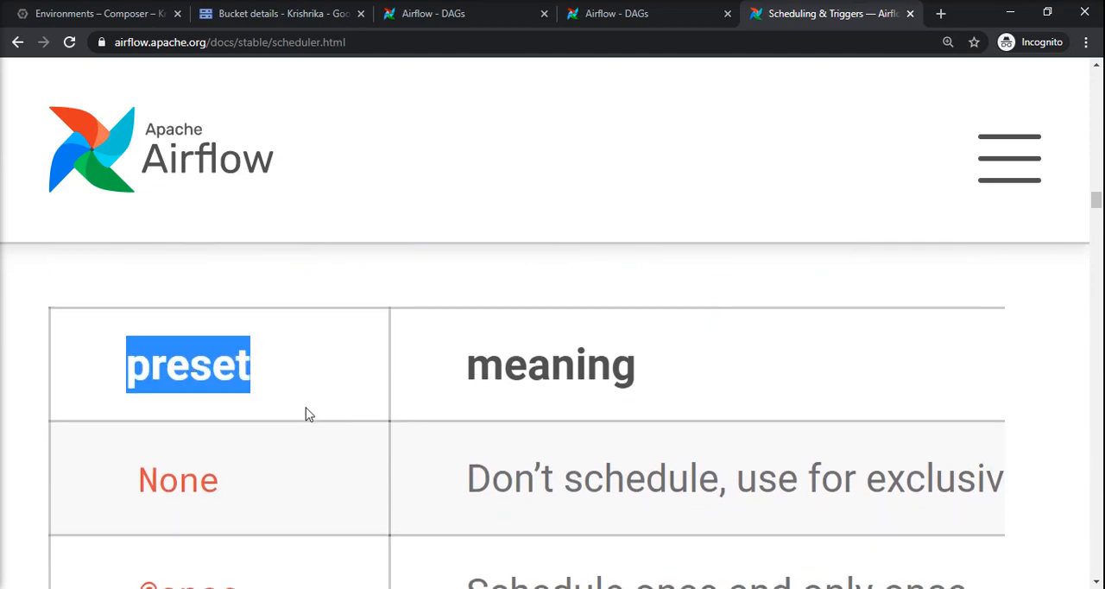
scroll("down", 3)
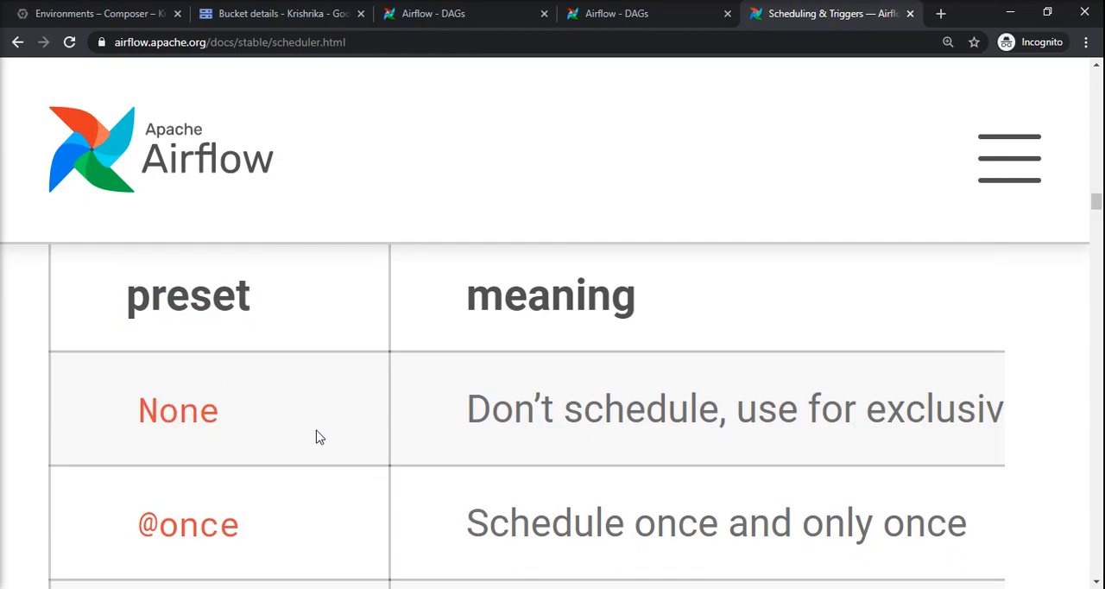
mouse_move(622, 501)
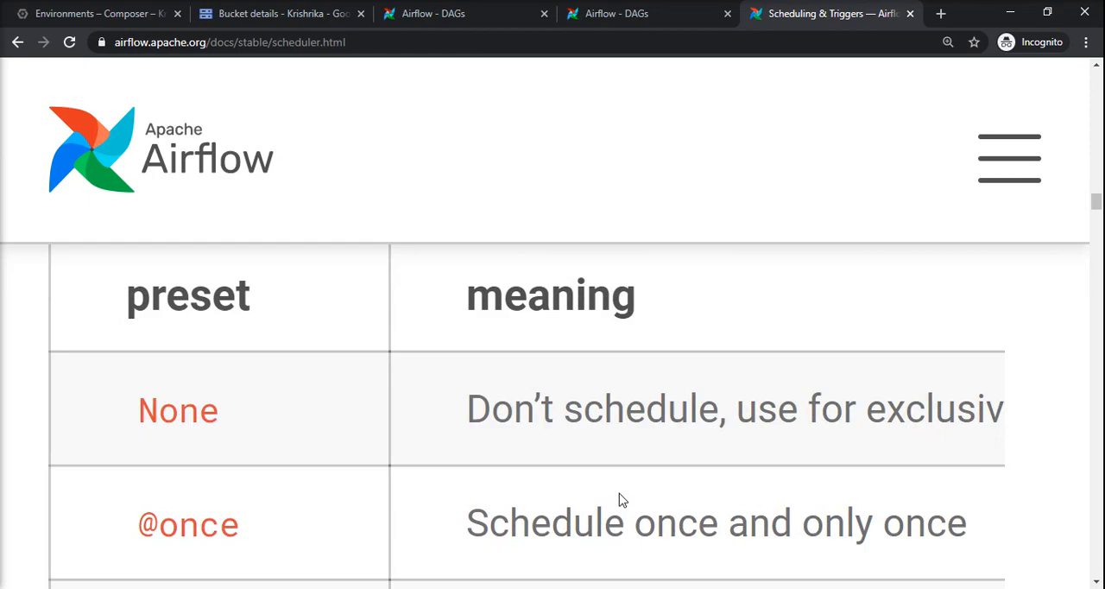
scroll("down", 3)
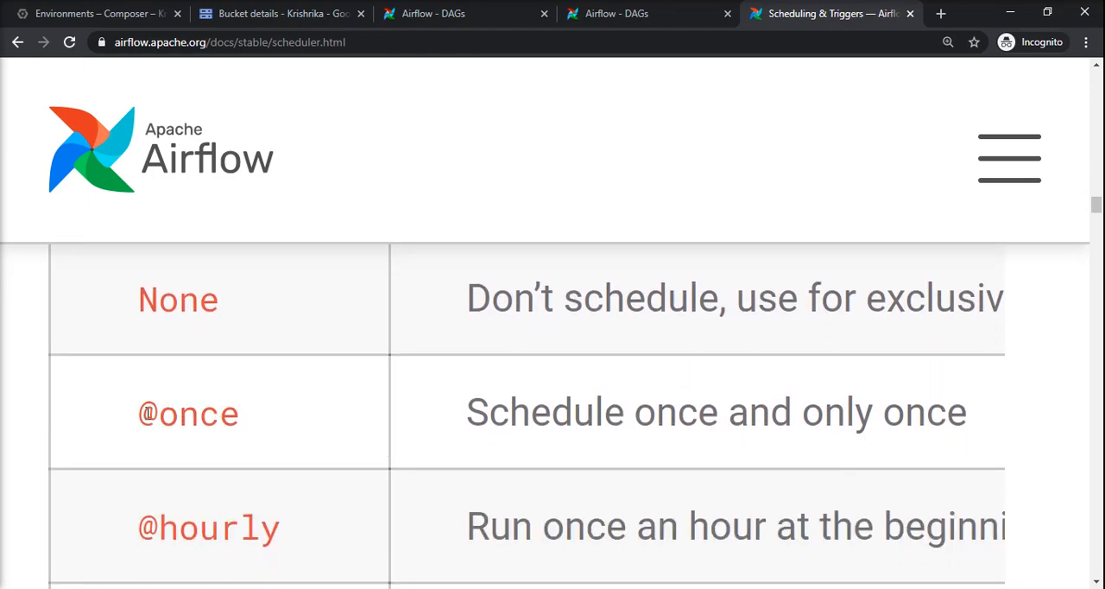
double_click(188, 412)
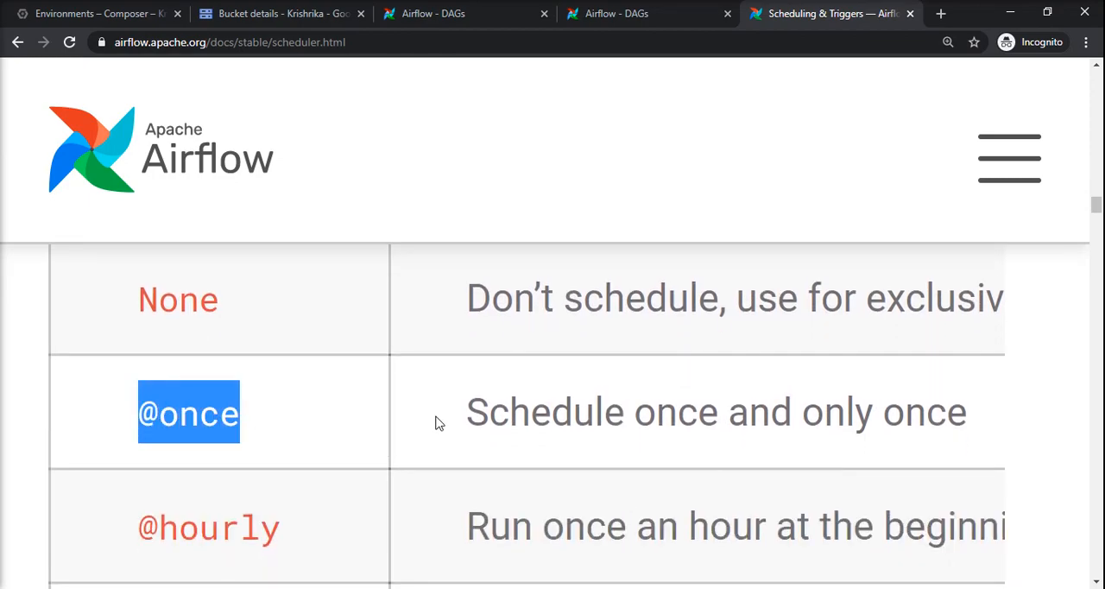
scroll("up", 3)
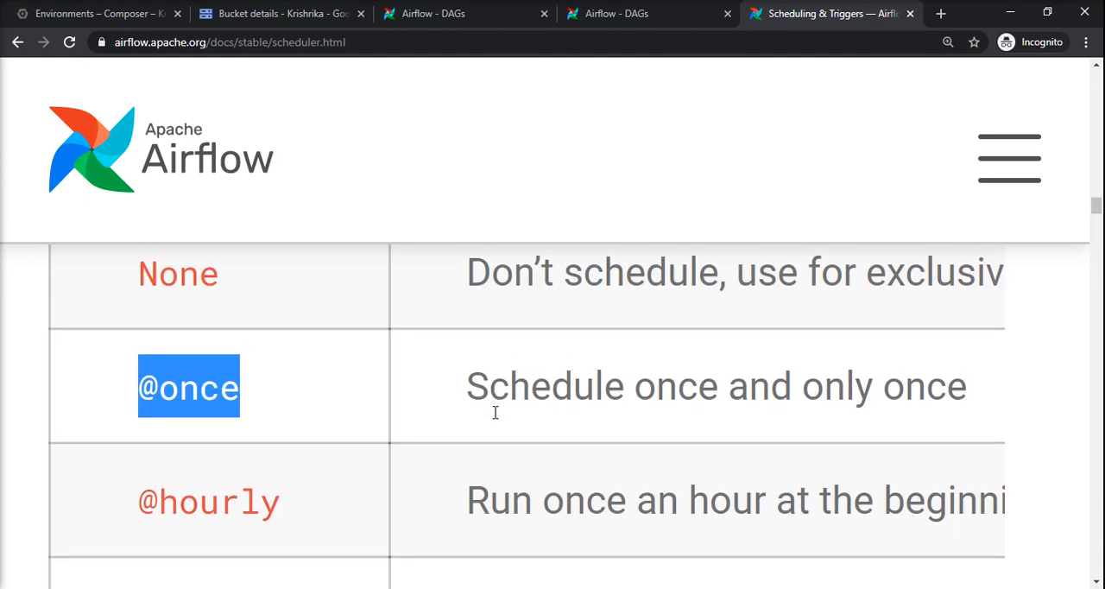
scroll("down", 3)
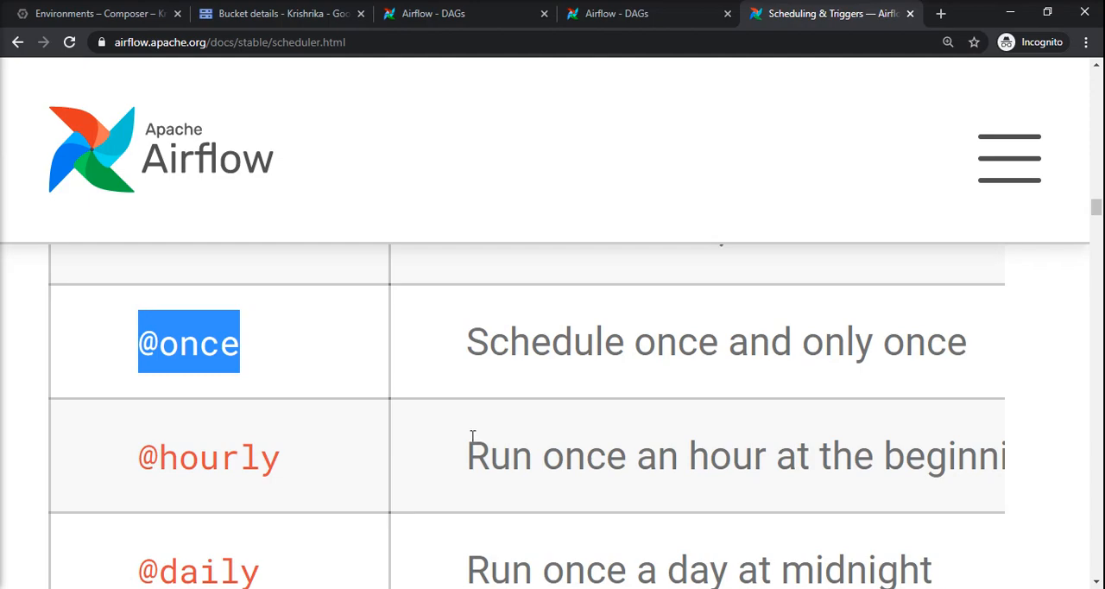
scroll("down", 3)
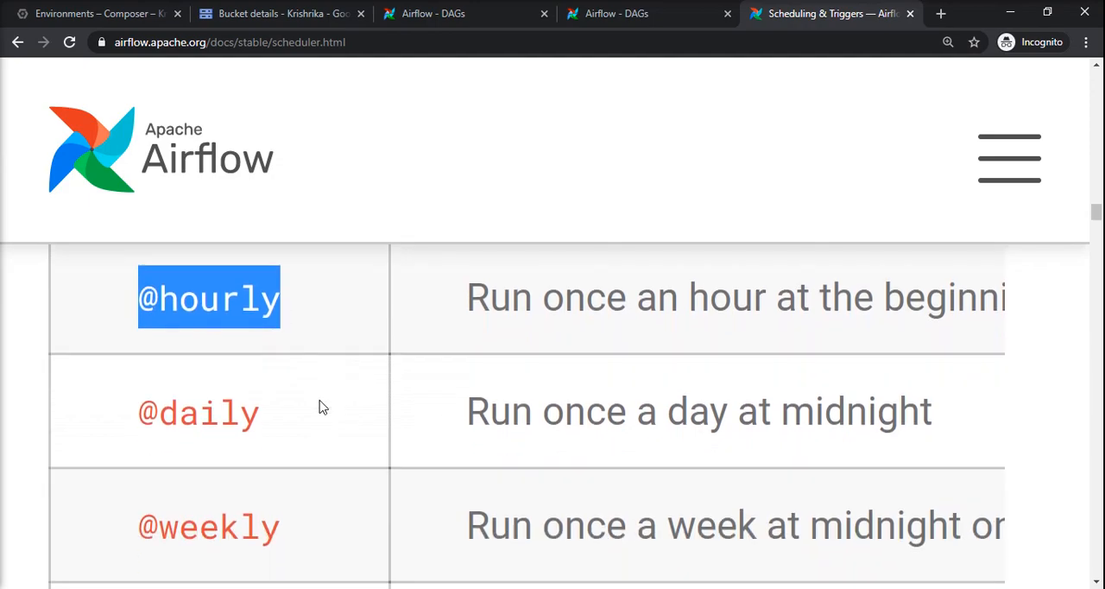
scroll("down", 3)
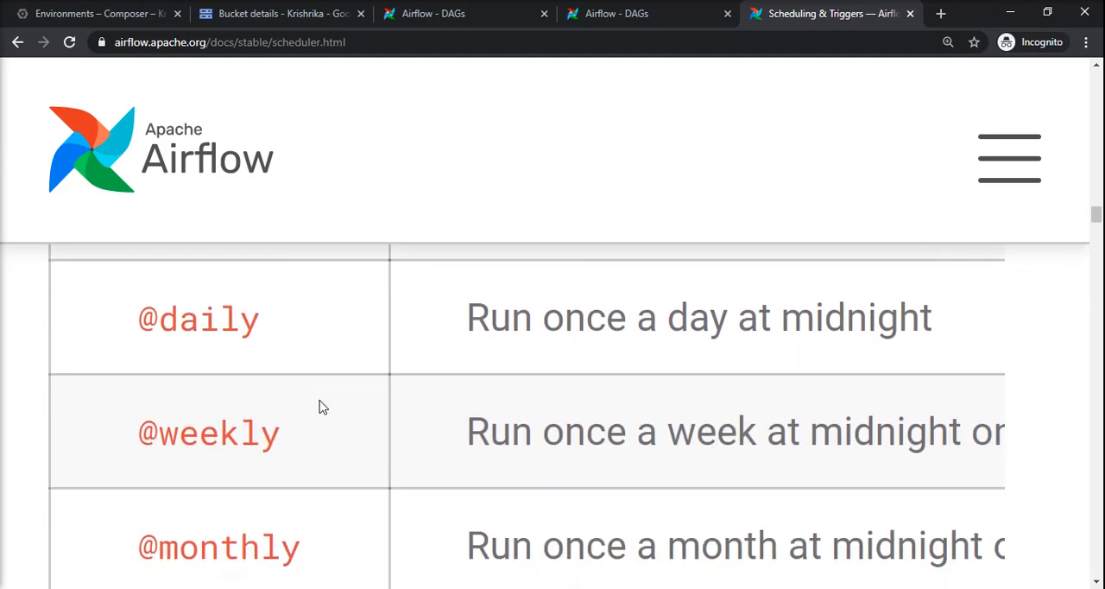
scroll("down", 3)
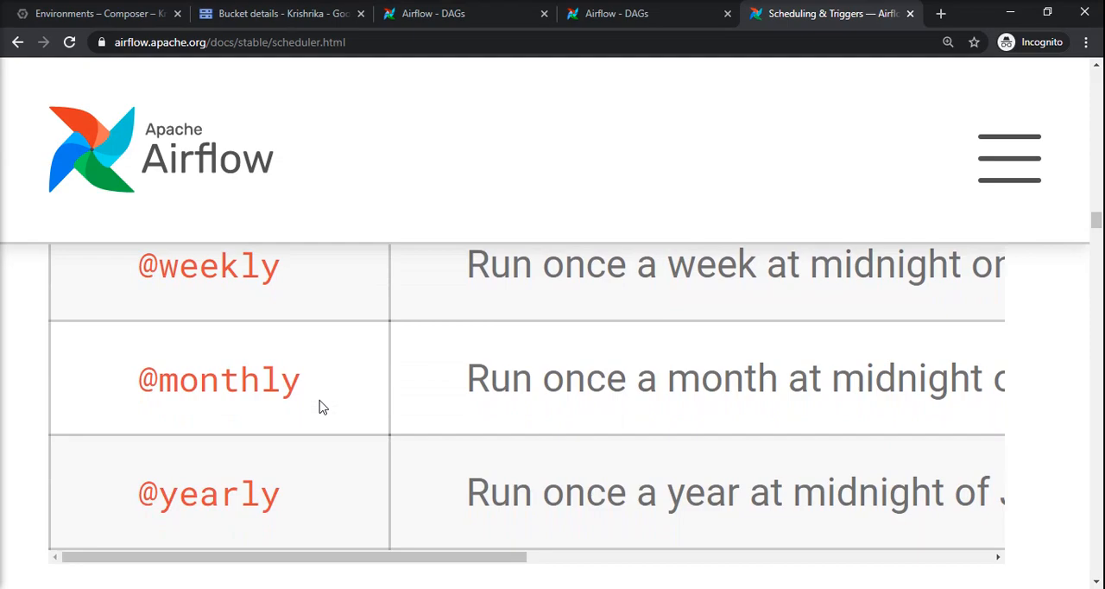
scroll("up", 3)
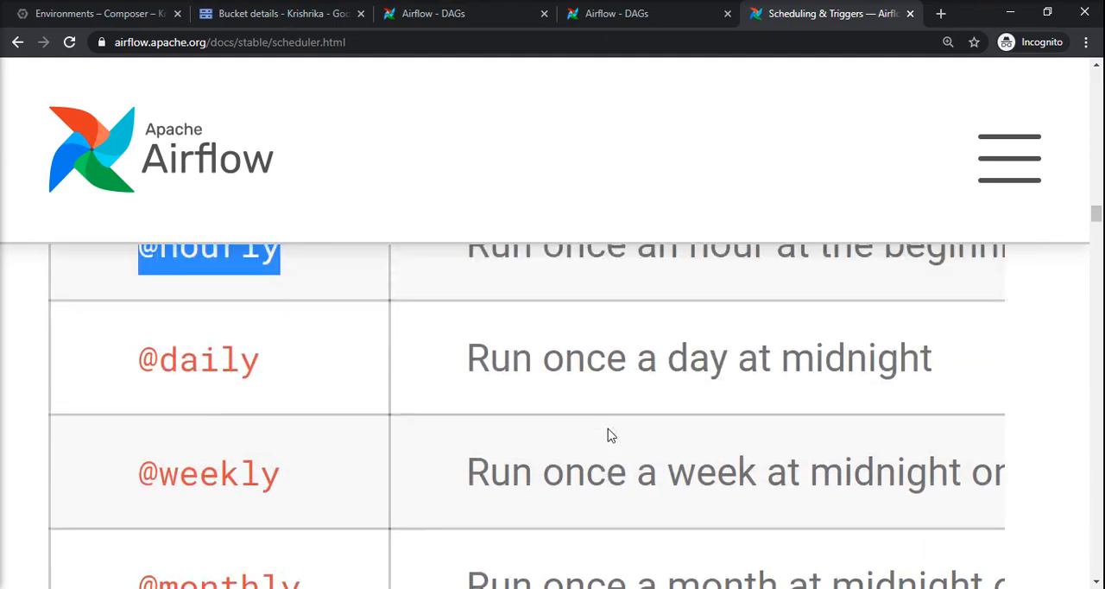
scroll("down", 3)
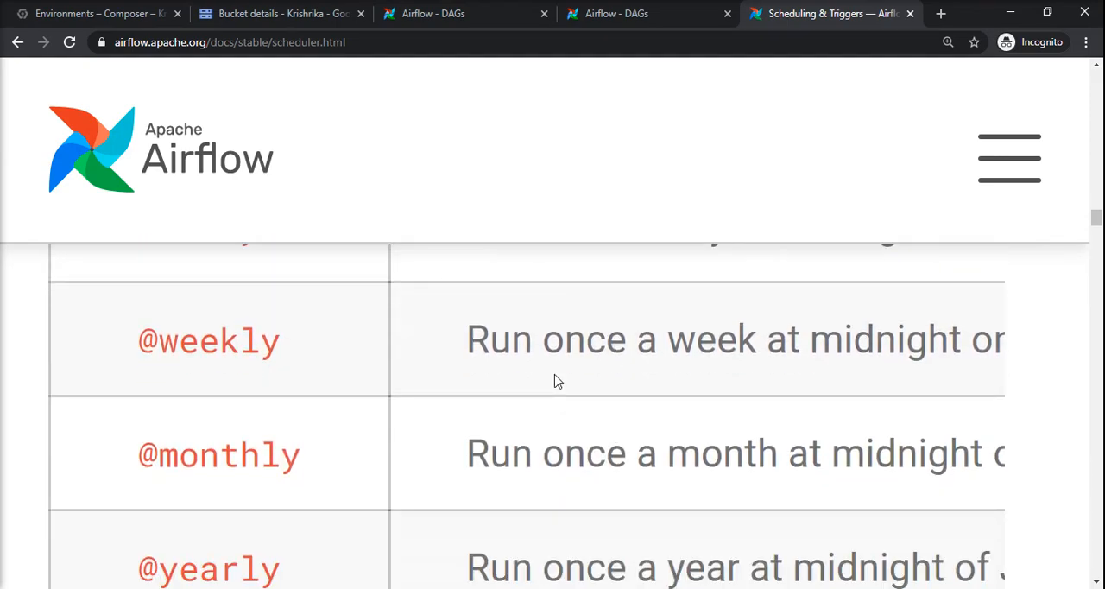
scroll("right", 3)
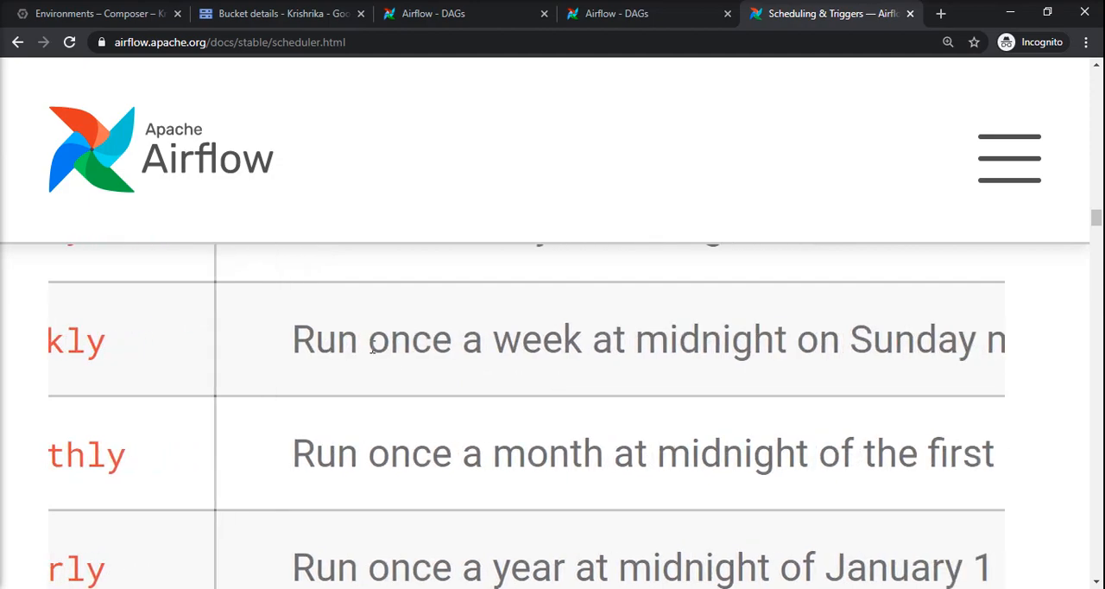
left_click_drag(366, 339, 752, 339)
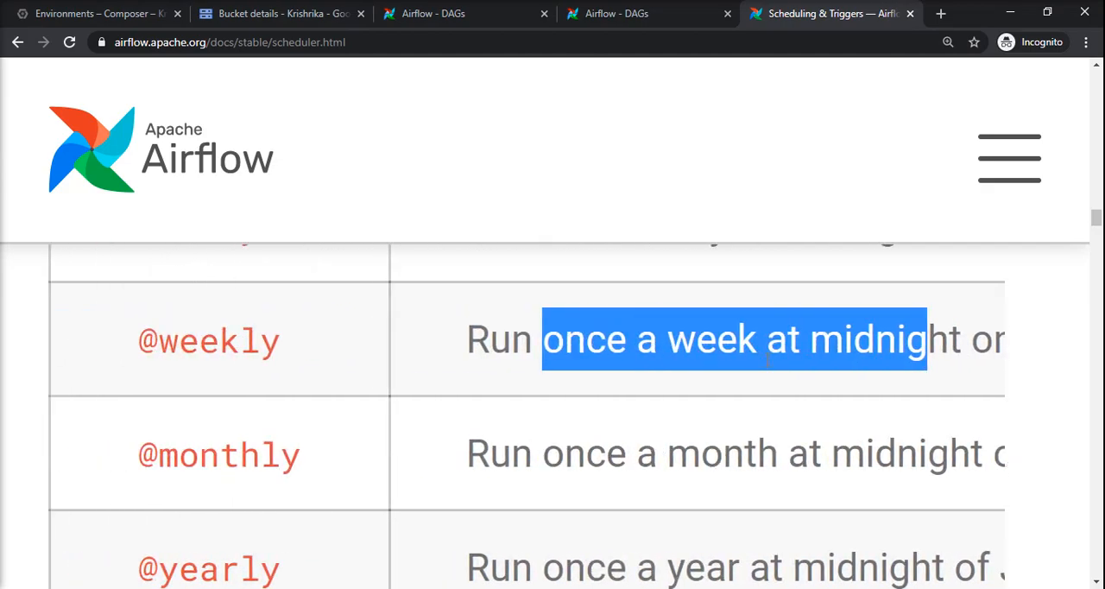
Scroll the preset table to show the cron expressions, such as 0 0 * * 0 for weekly.
scroll("up", 3)
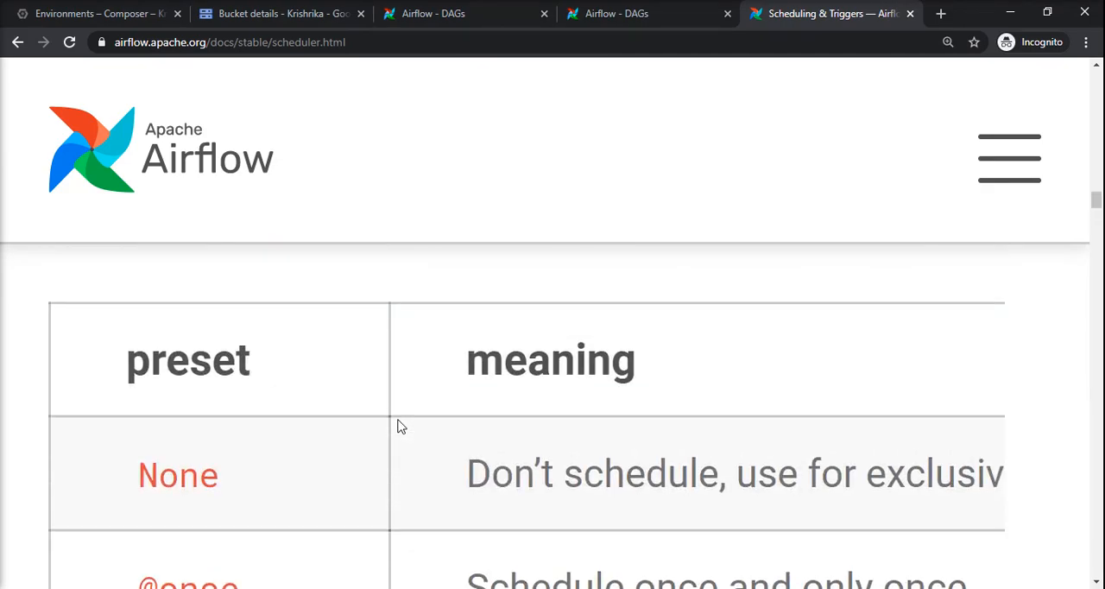
scroll("down", 3)
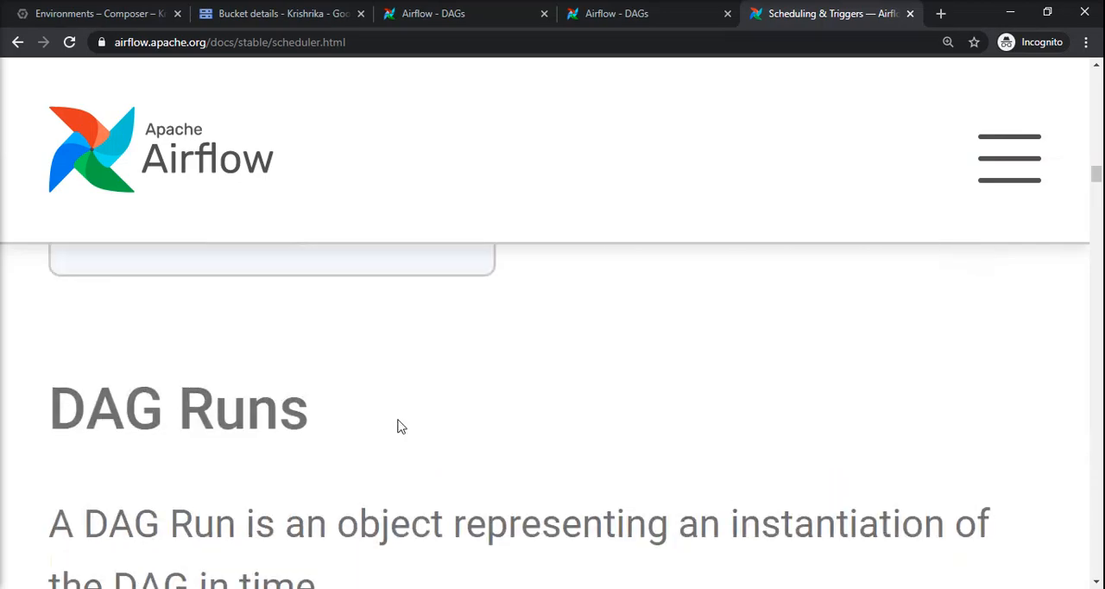
scroll("up", 3)
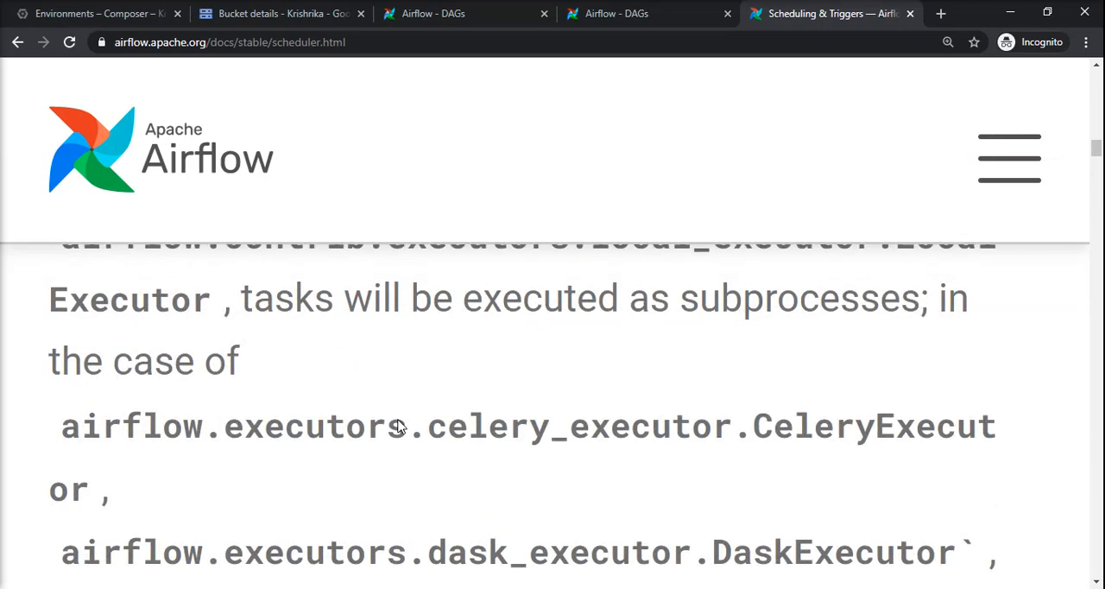
scroll("down", 3)
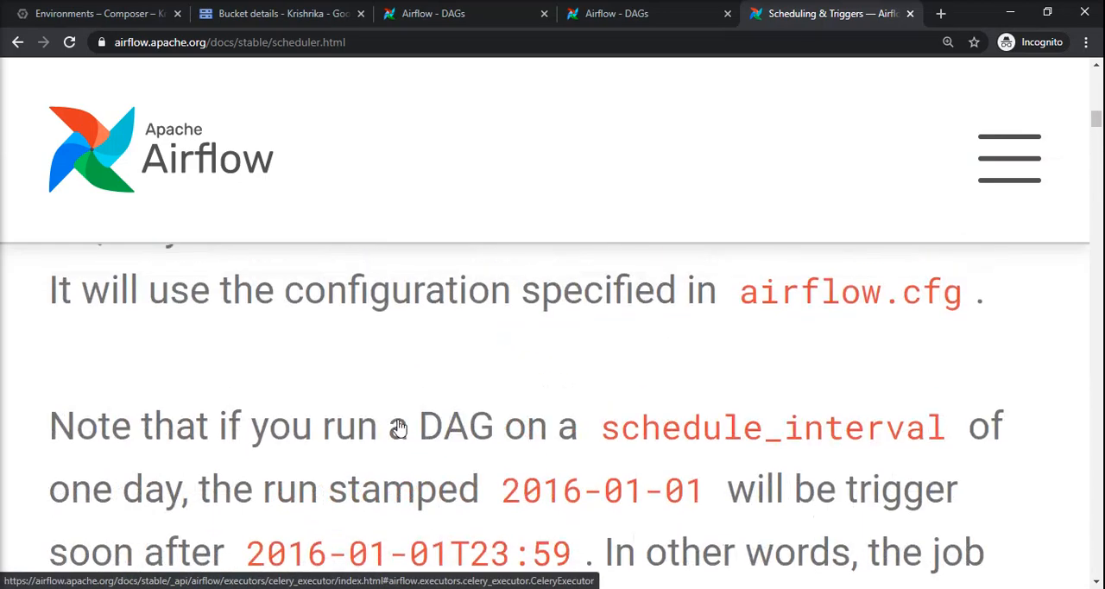
scroll("up", 3)
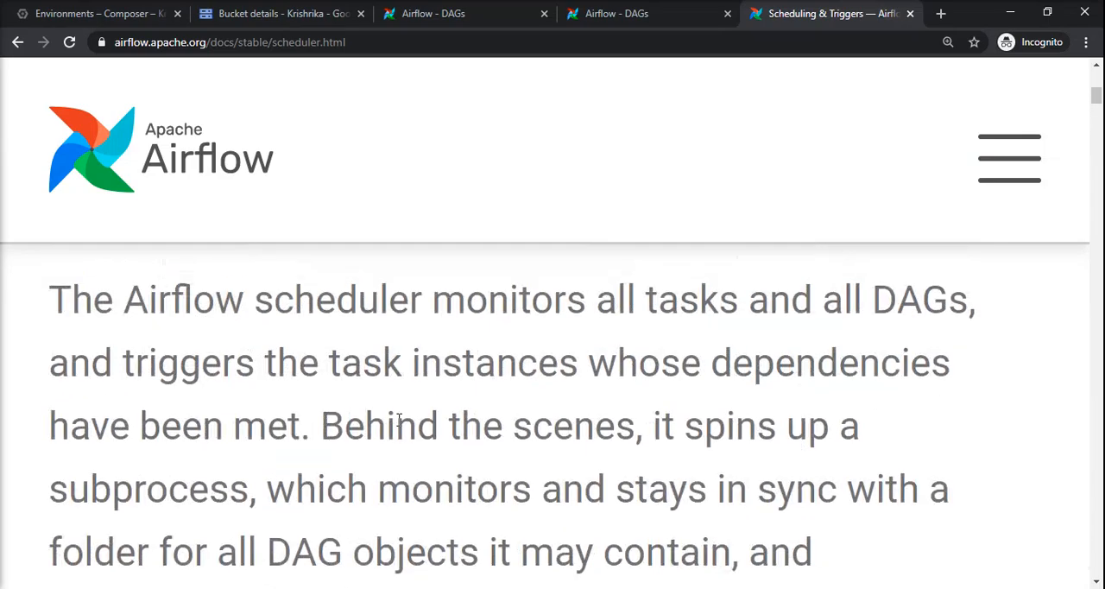
scroll("down", 3)
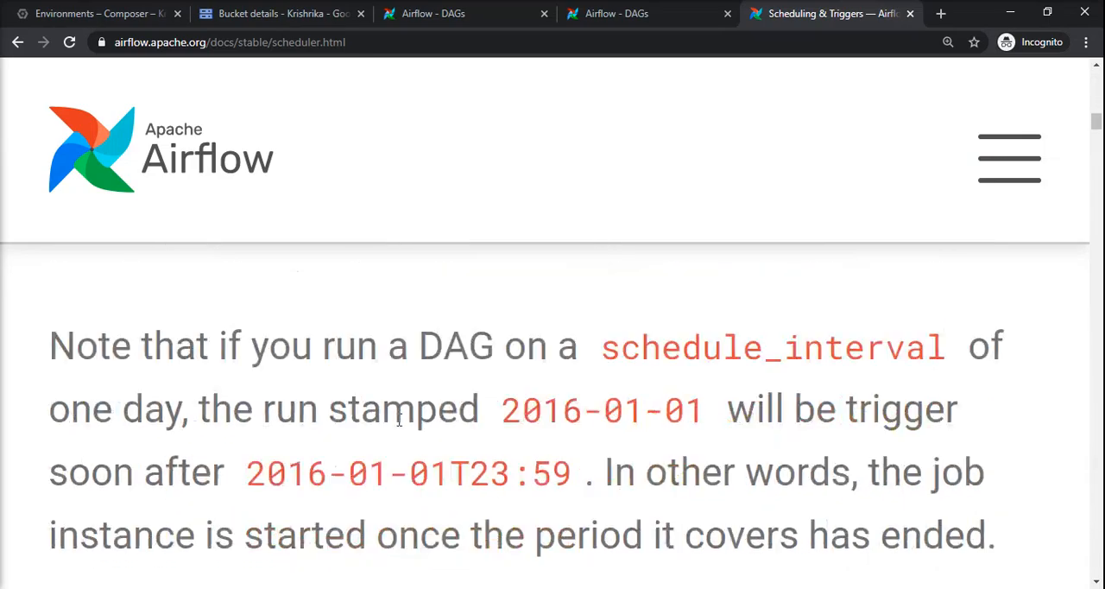
scroll("up", 3)
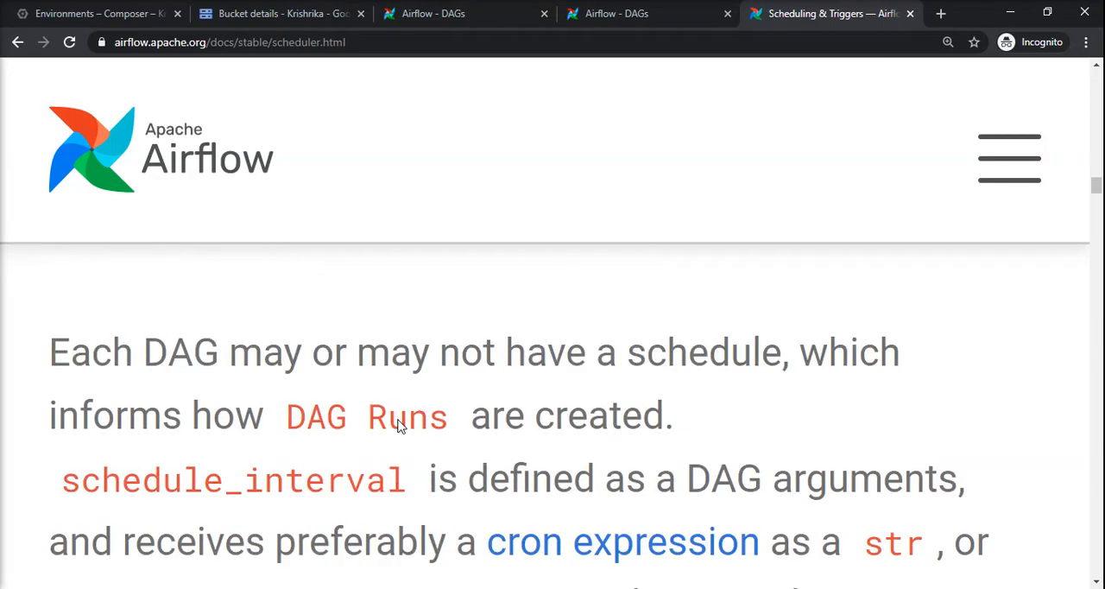
scroll("down", 3)
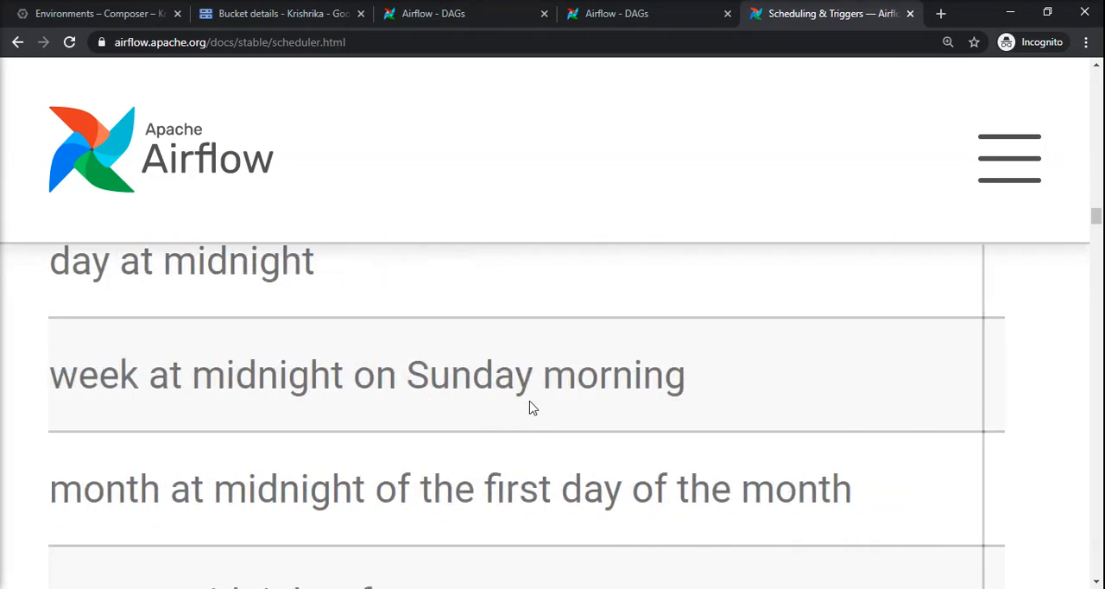
scroll("right", 3)
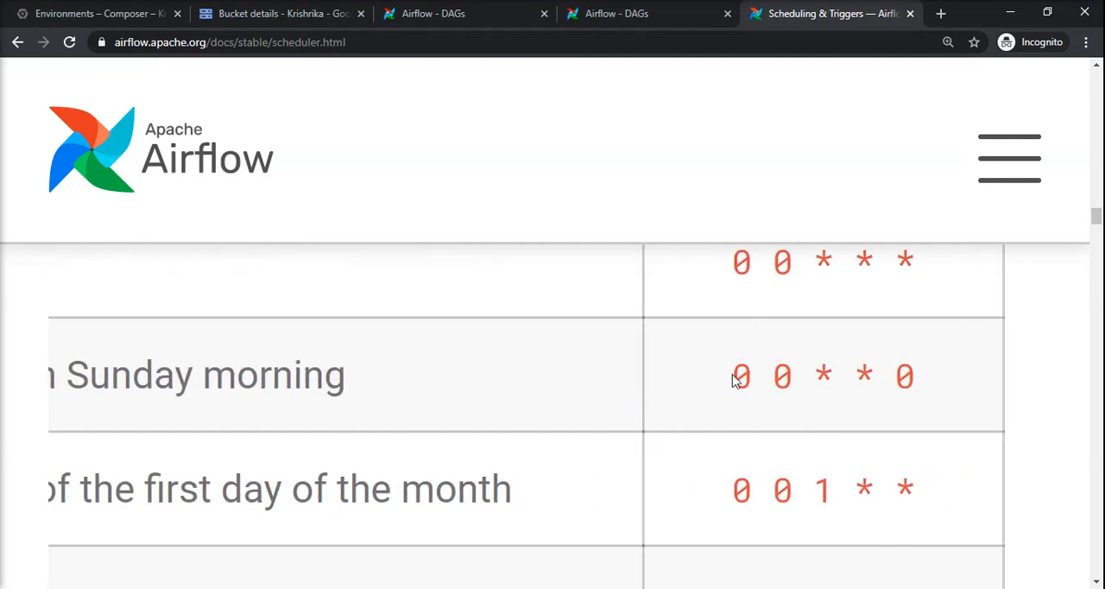
mouse_move(431, 369)
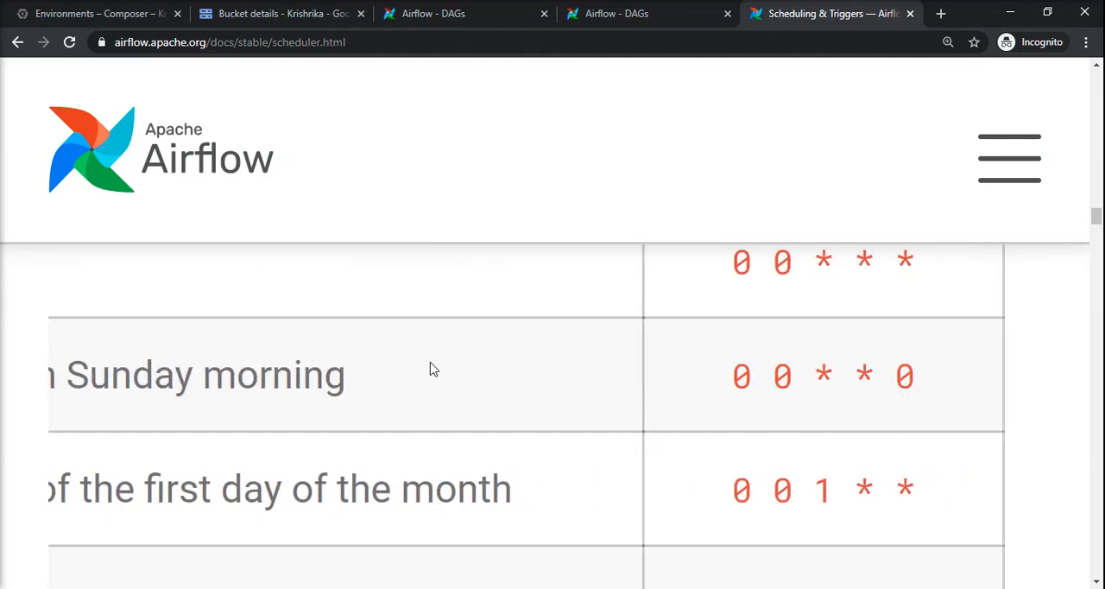
mouse_move(423, 14)
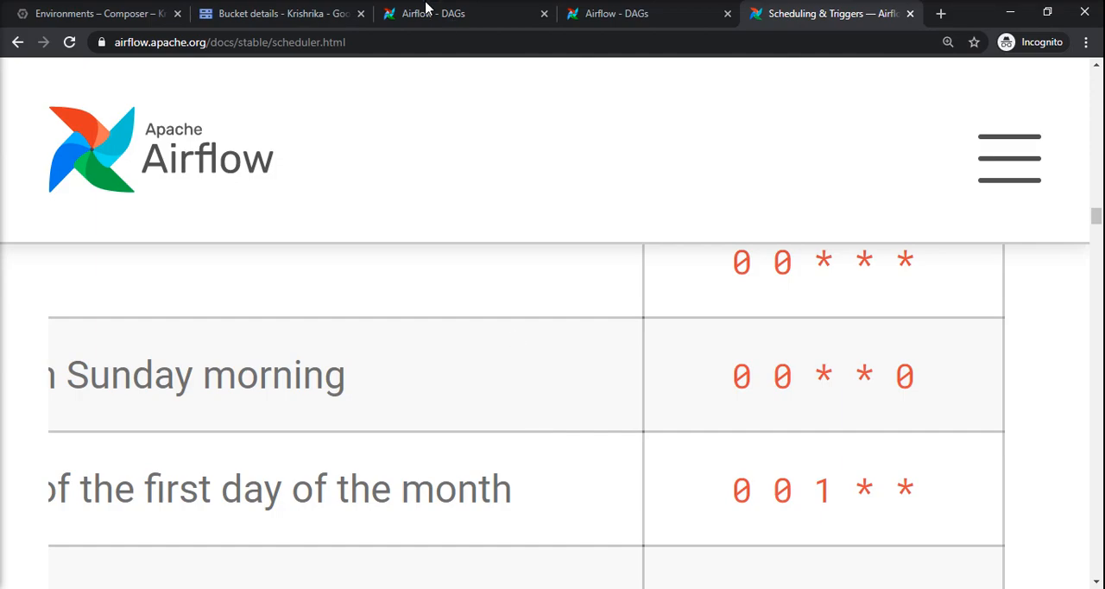
left_click(432, 14)
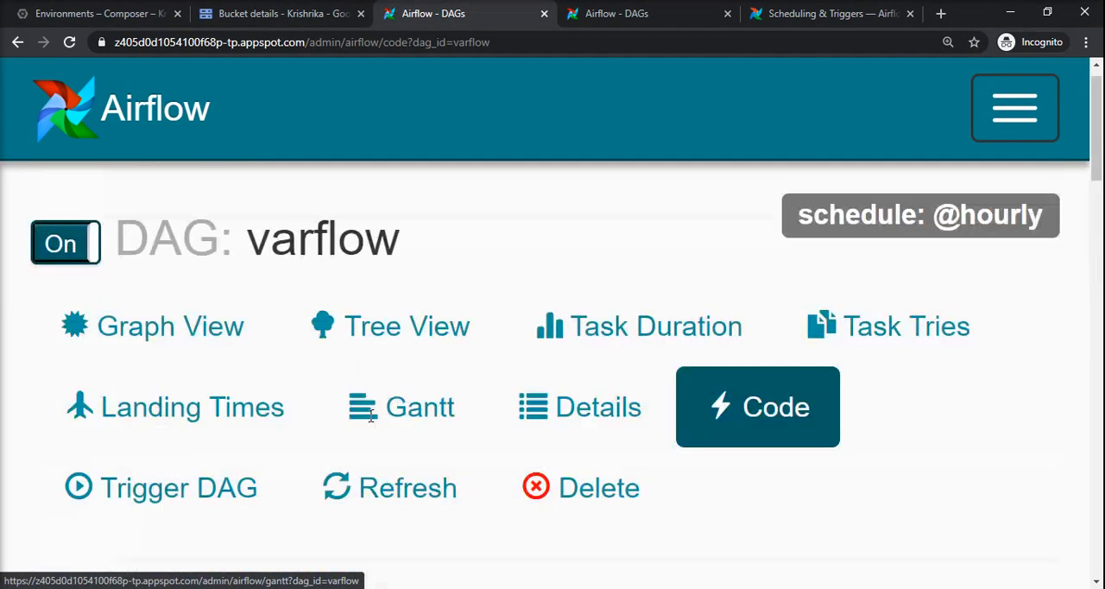
left_click(756, 408)
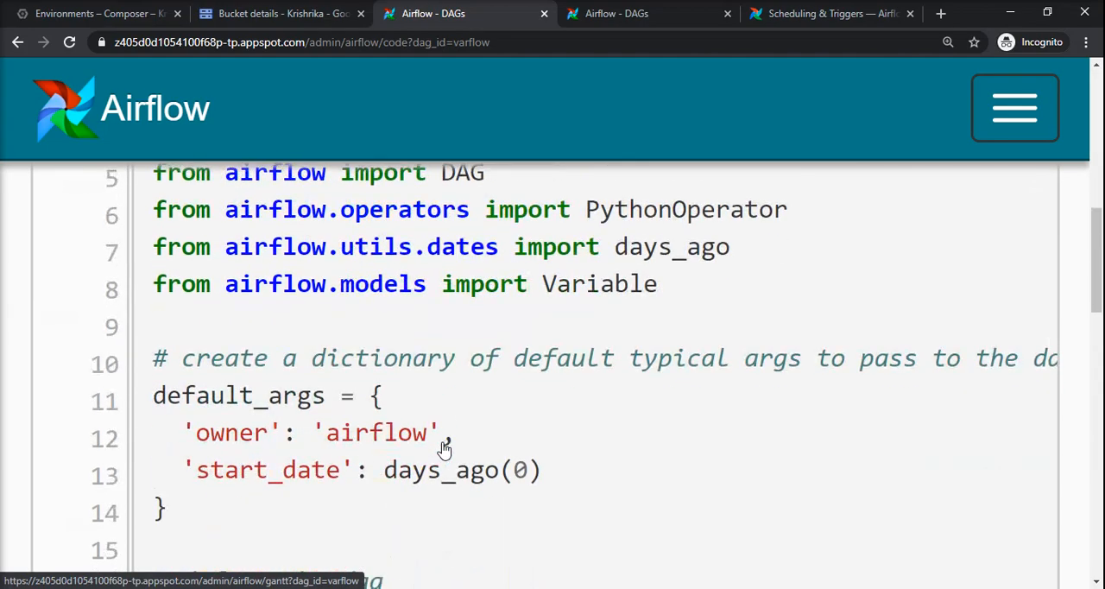
scroll("down", 3)
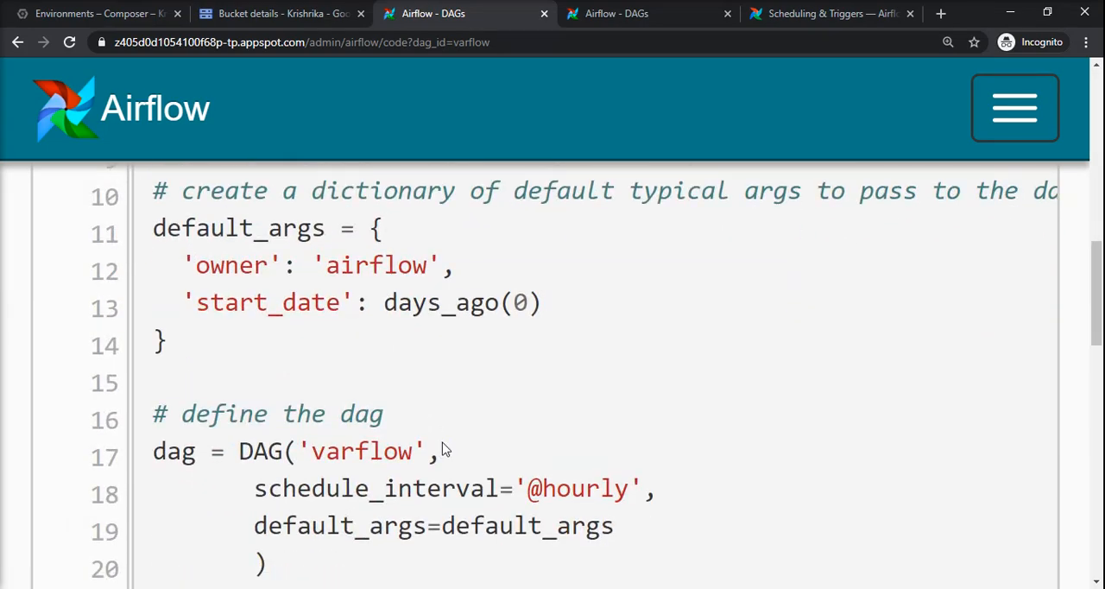
scroll("down", 3)
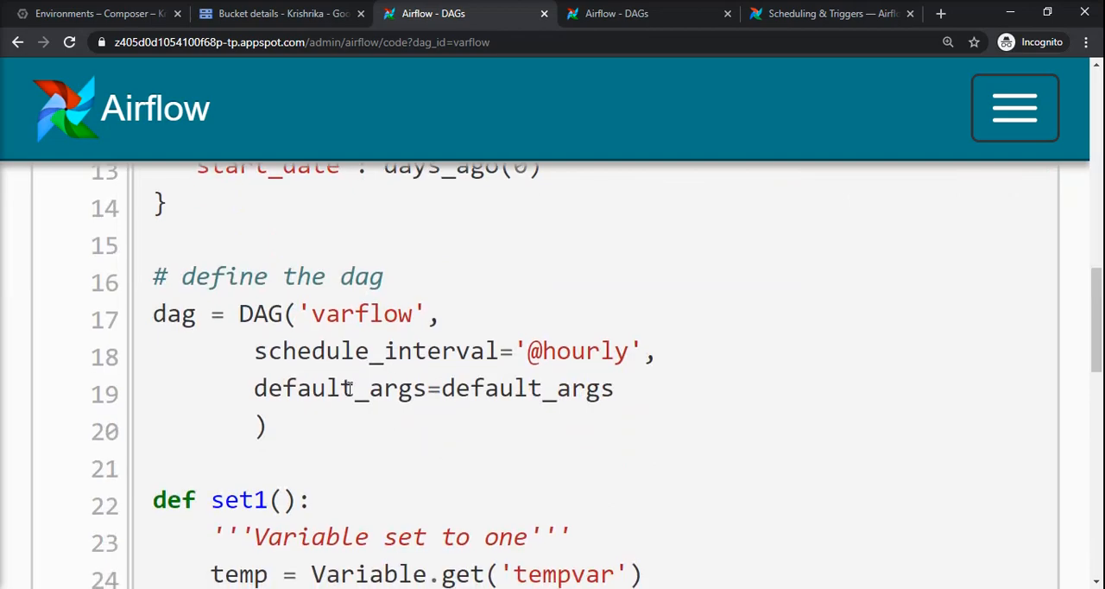
double_click(445, 350)
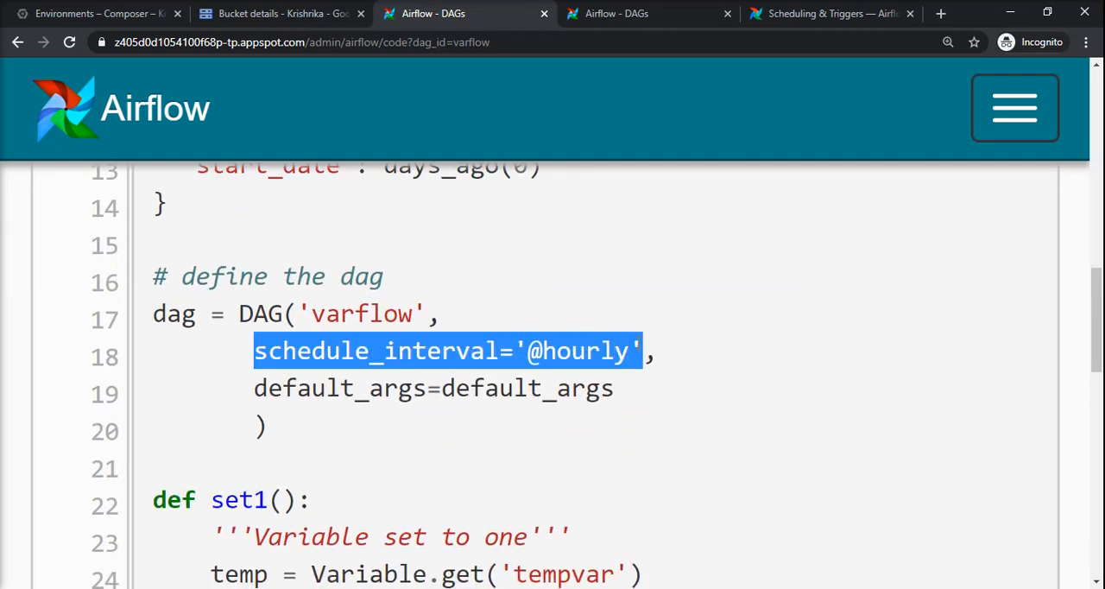
mouse_move(639, 420)
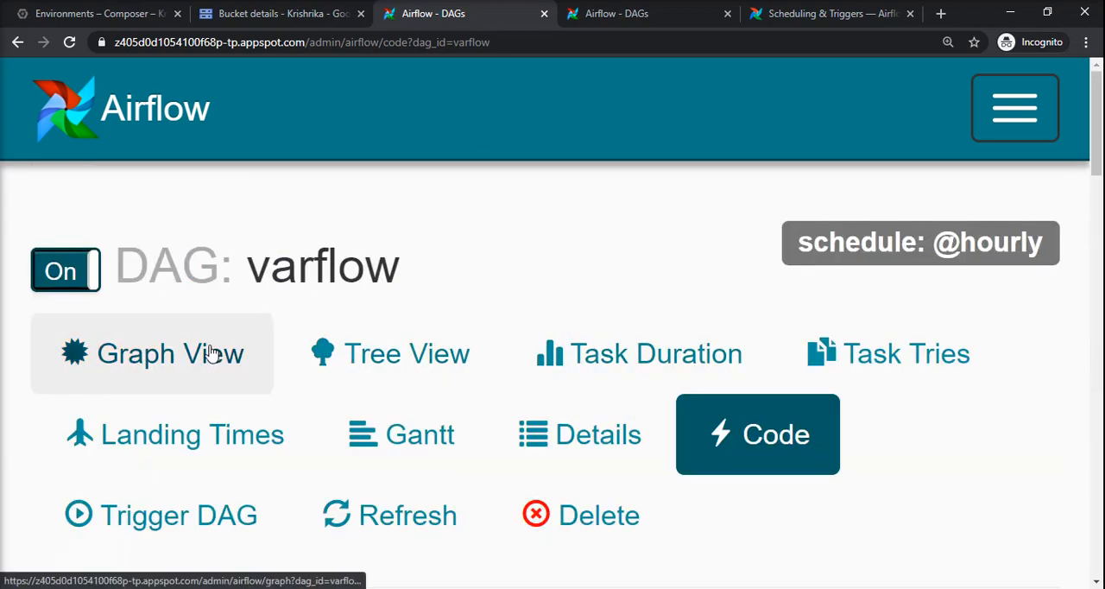
mouse_move(559, 302)
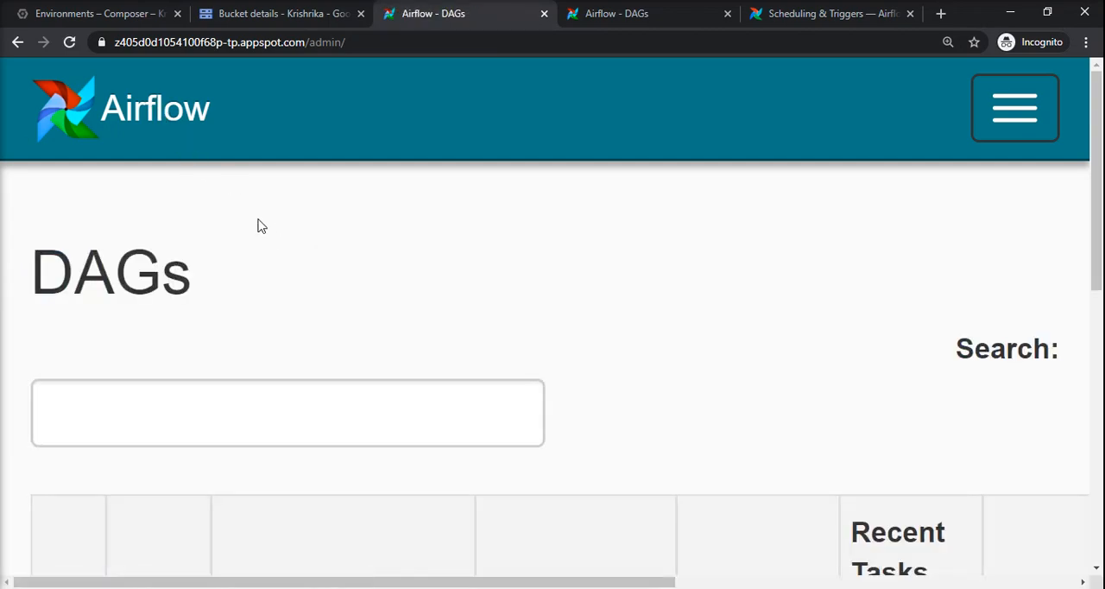
scroll("down", 3)
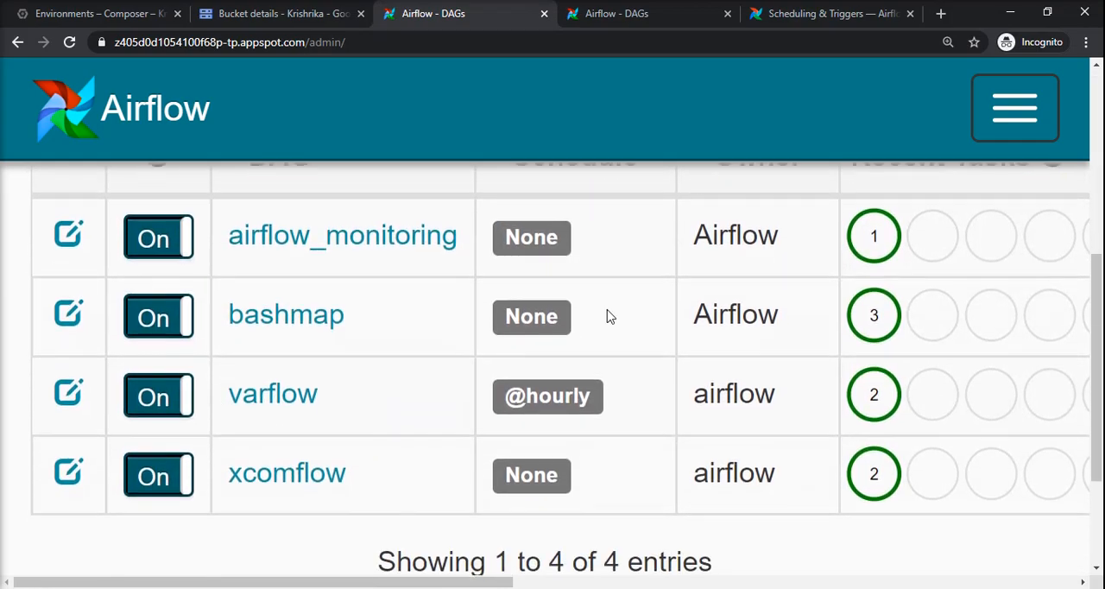
scroll("up", 3)
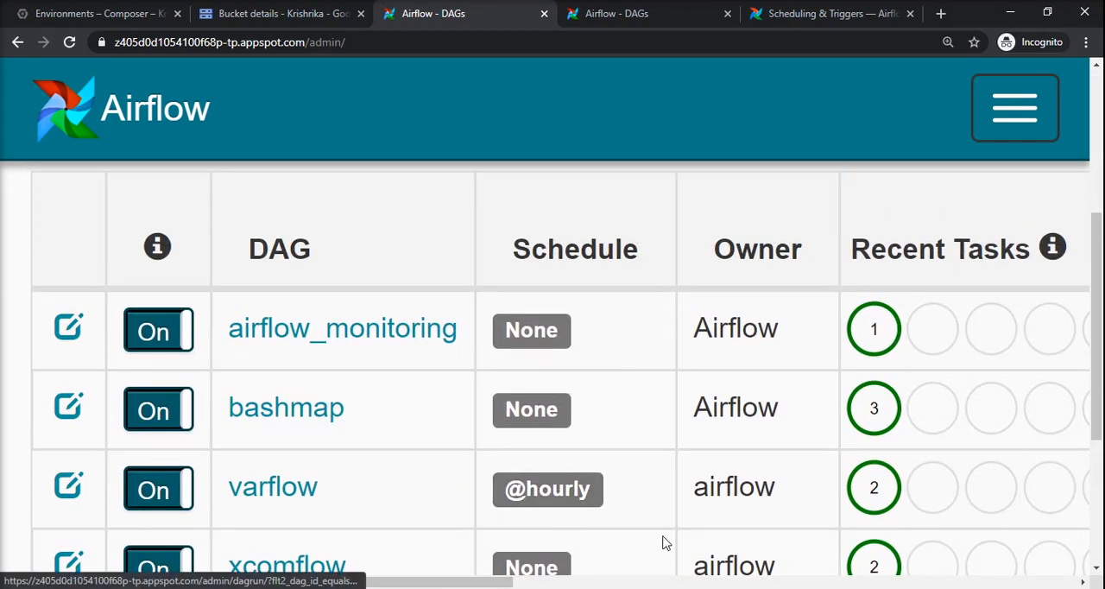
scroll("right", 3)
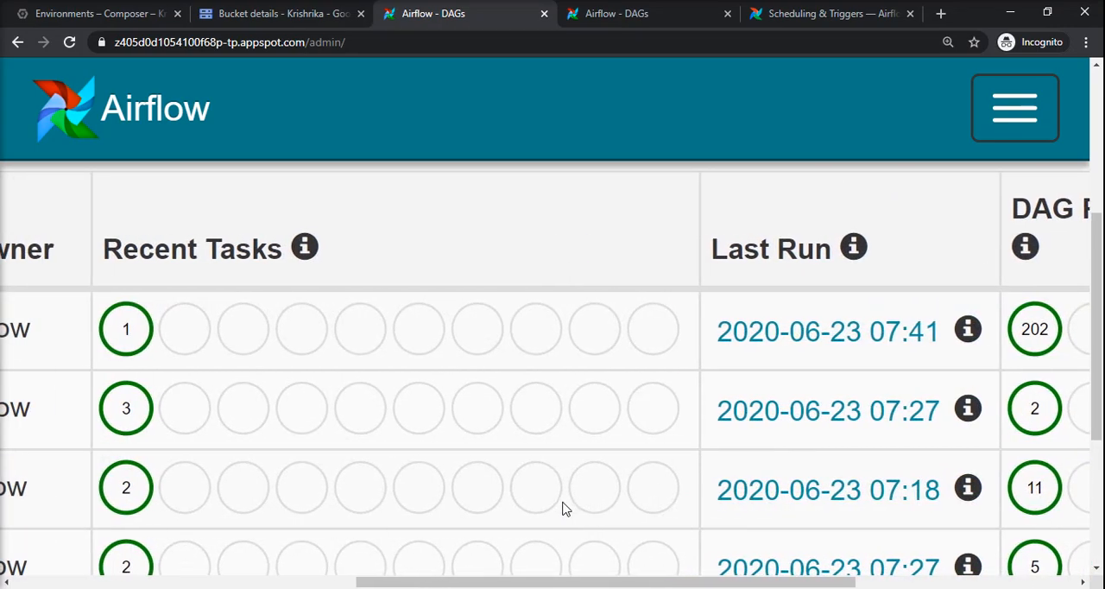
scroll("left", 3)
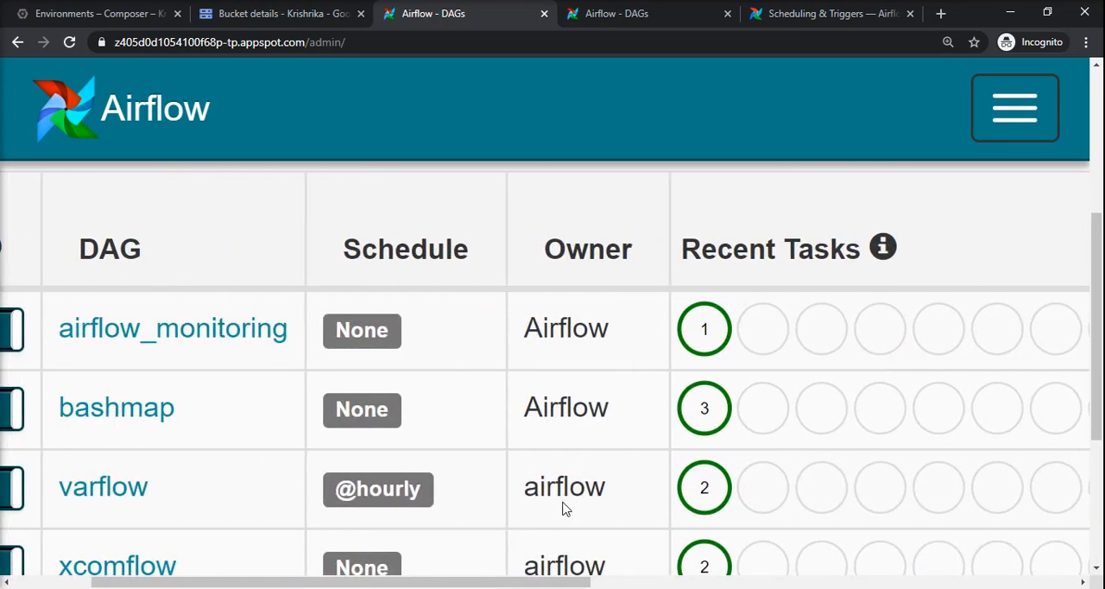
mouse_move(354, 521)
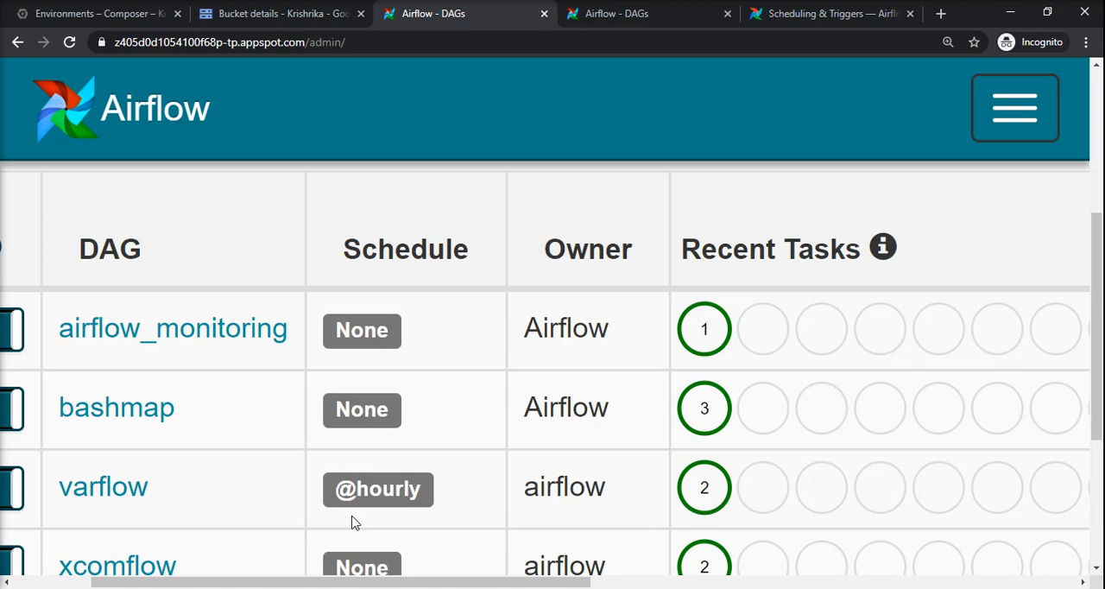
mouse_move(739, 134)
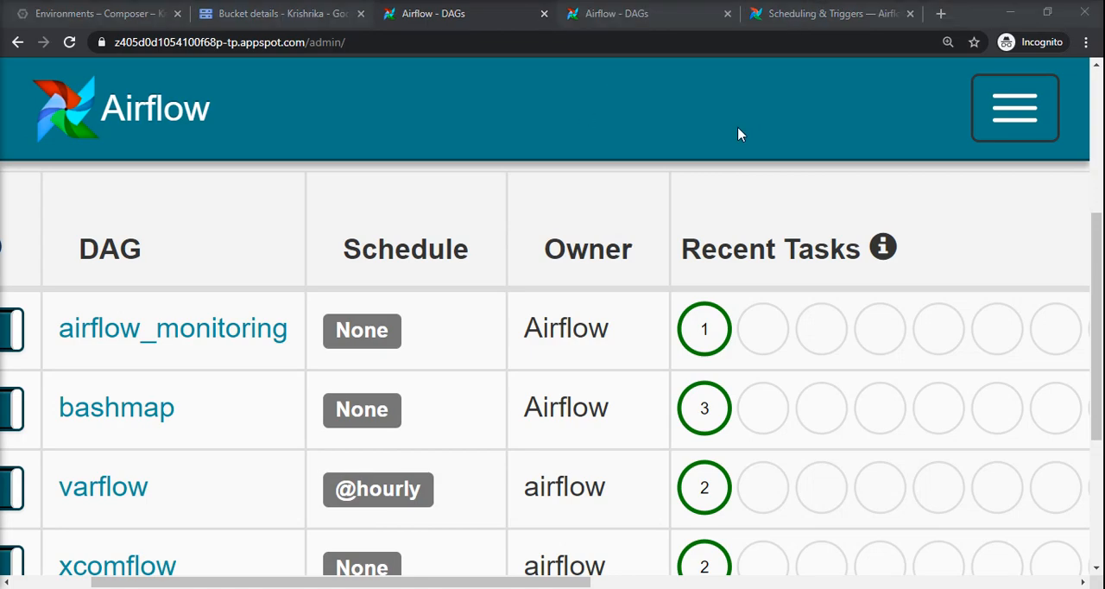
Jump to the Backfill and Catchup section and highlight the dag.catchup = False setting.
left_click(825, 14)
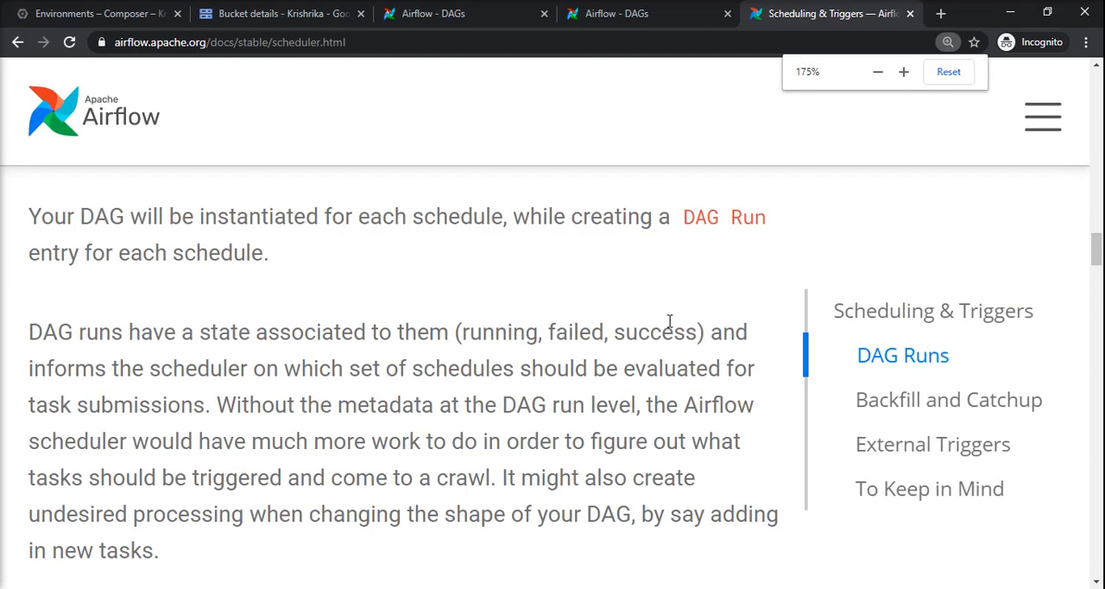
left_click(948, 399)
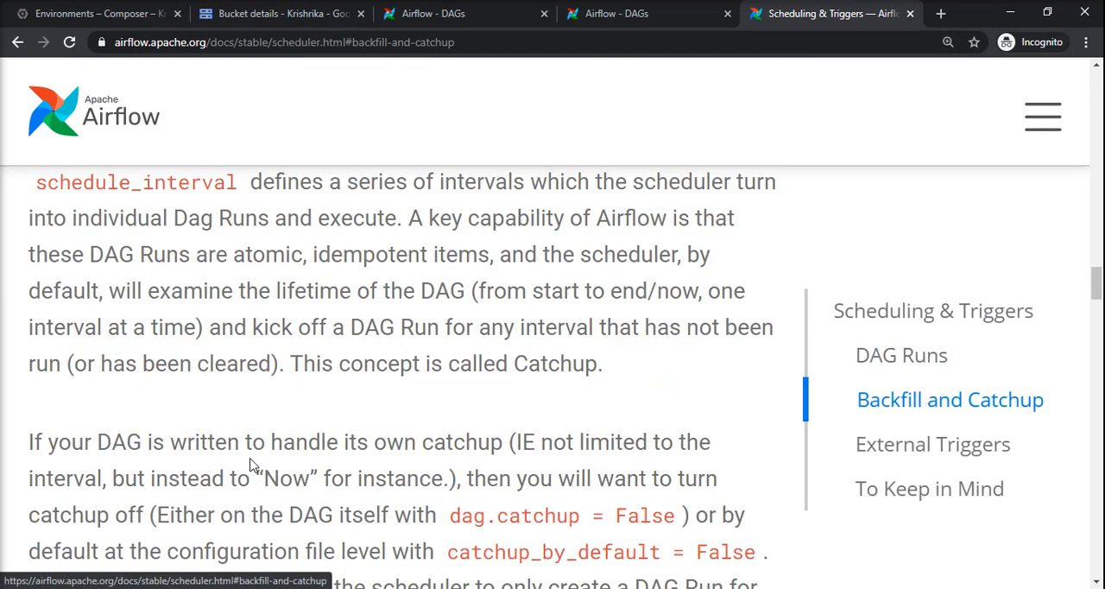
scroll("up", 3)
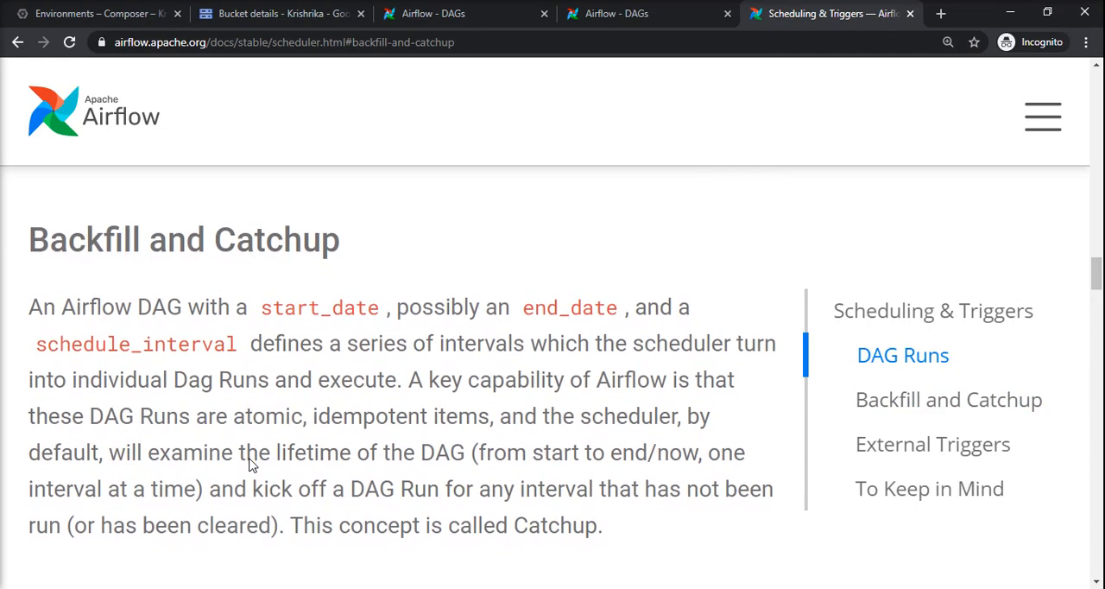
scroll("down", 3)
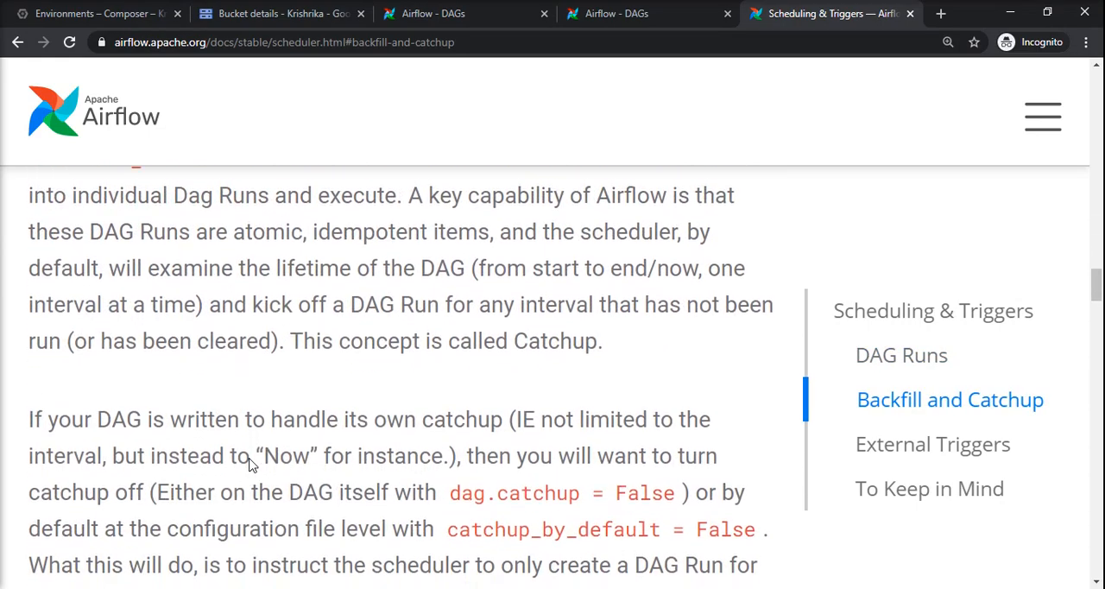
scroll("down", 3)
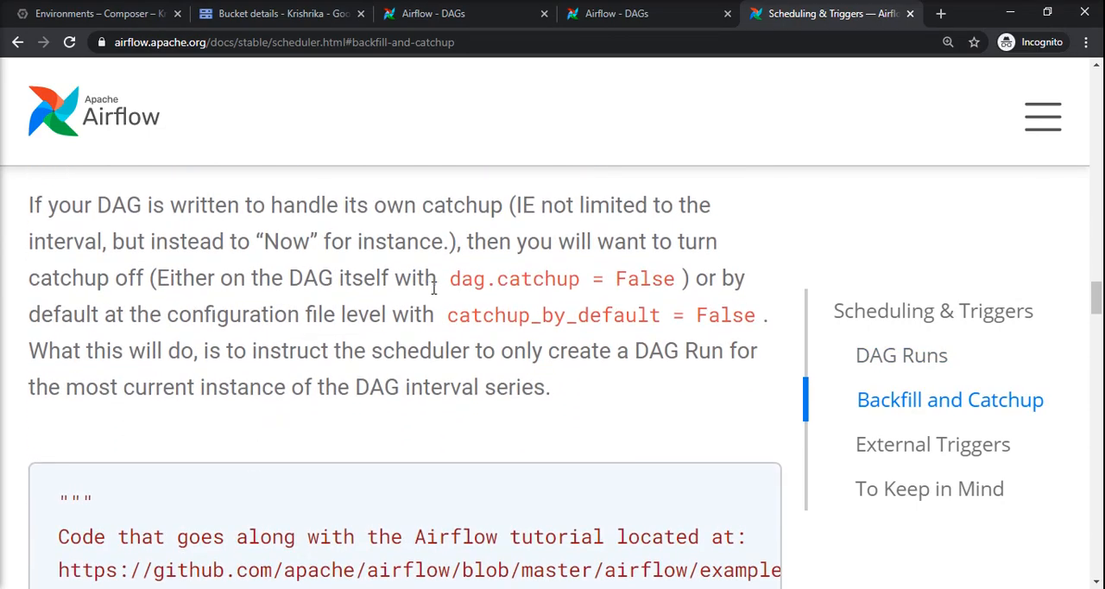
double_click(515, 278)
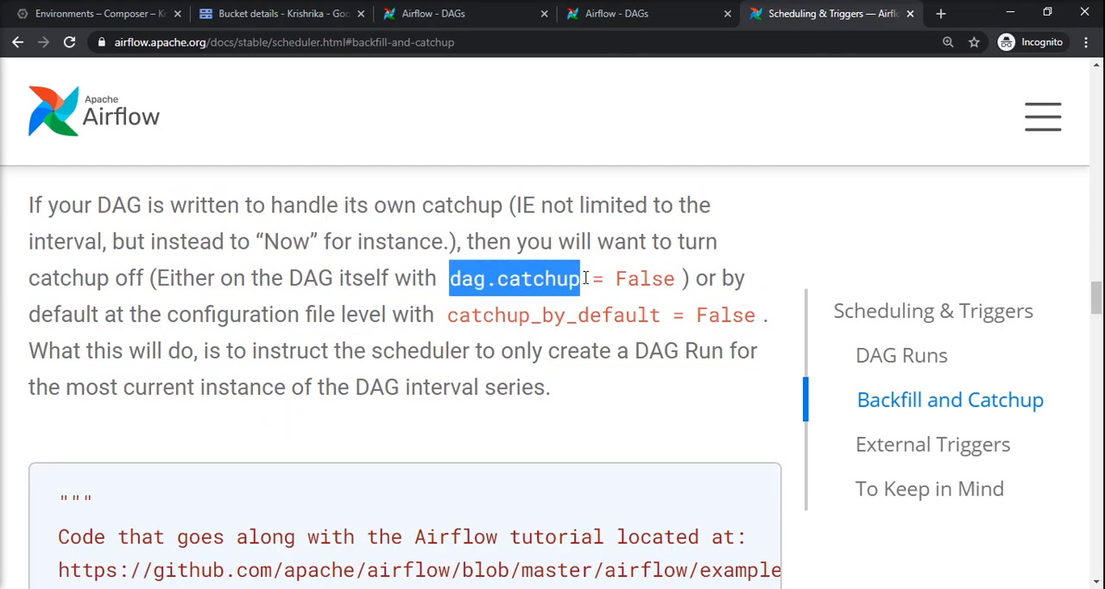
mouse_move(528, 388)
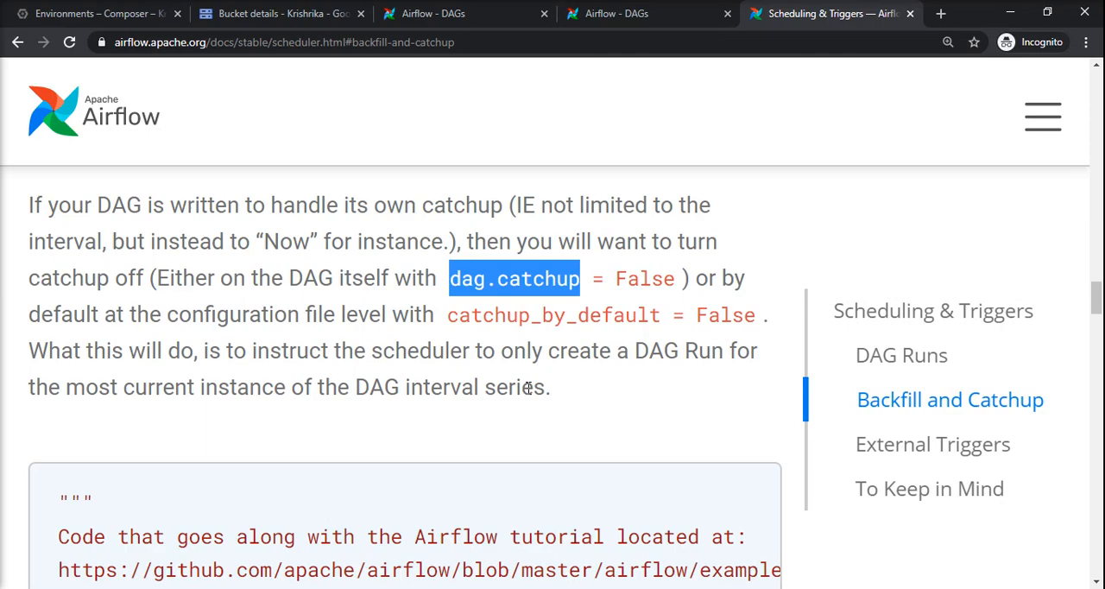
mouse_move(535, 442)
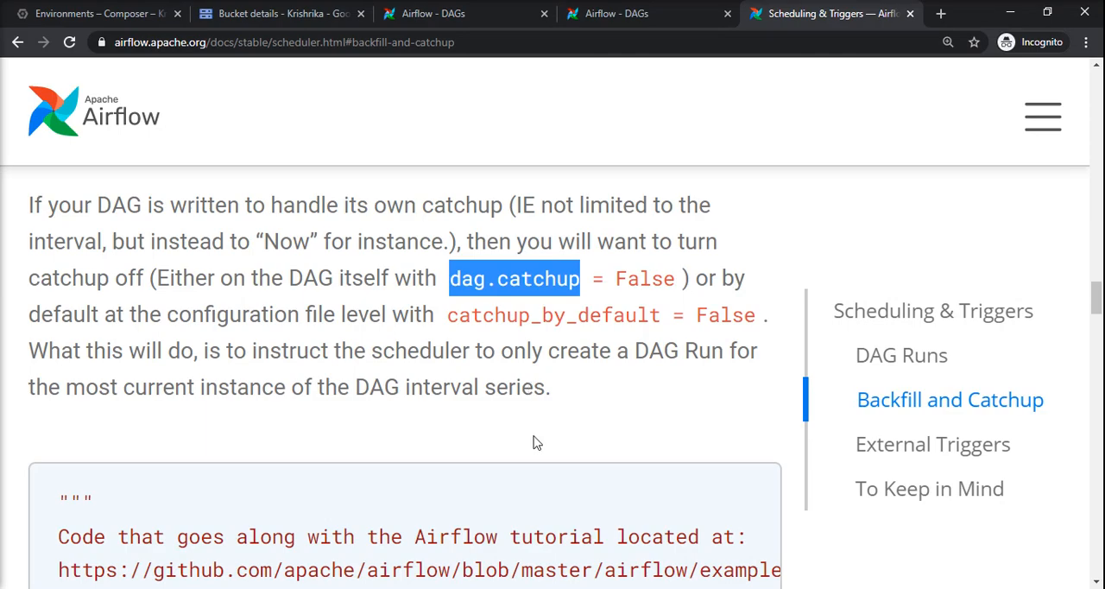
mouse_move(499, 242)
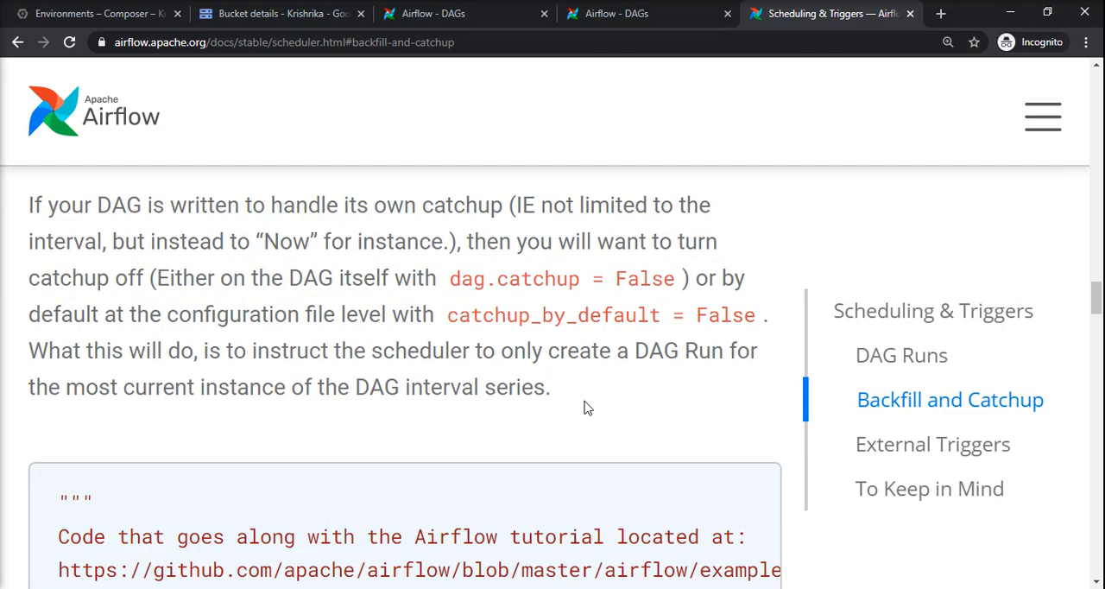
Jump to the External Triggers section and highlight the airflow trigger_dag command.
left_click(933, 444)
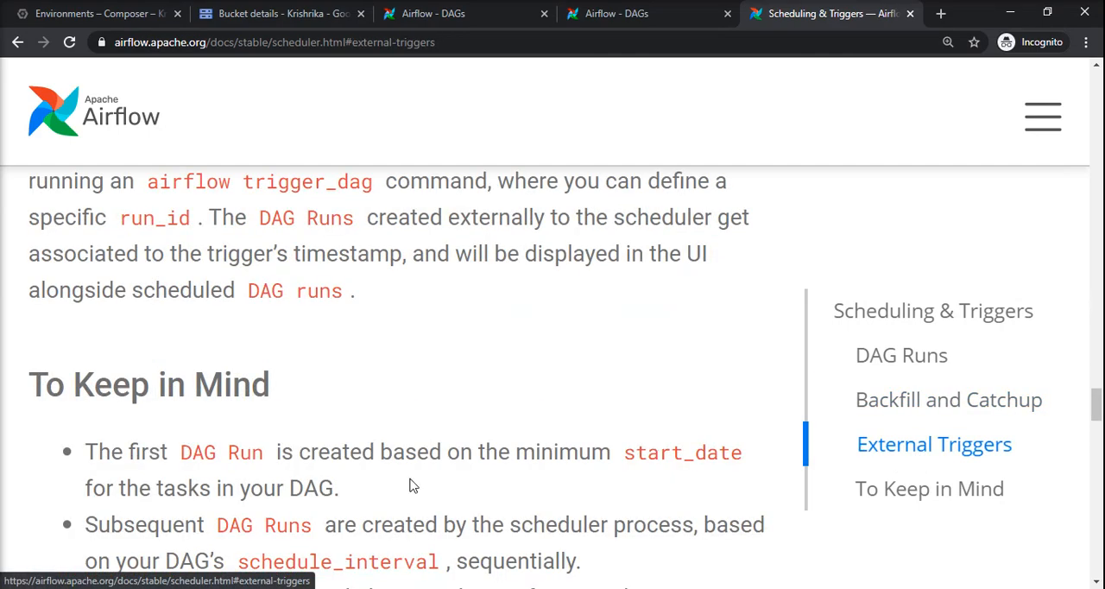
scroll("up", 3)
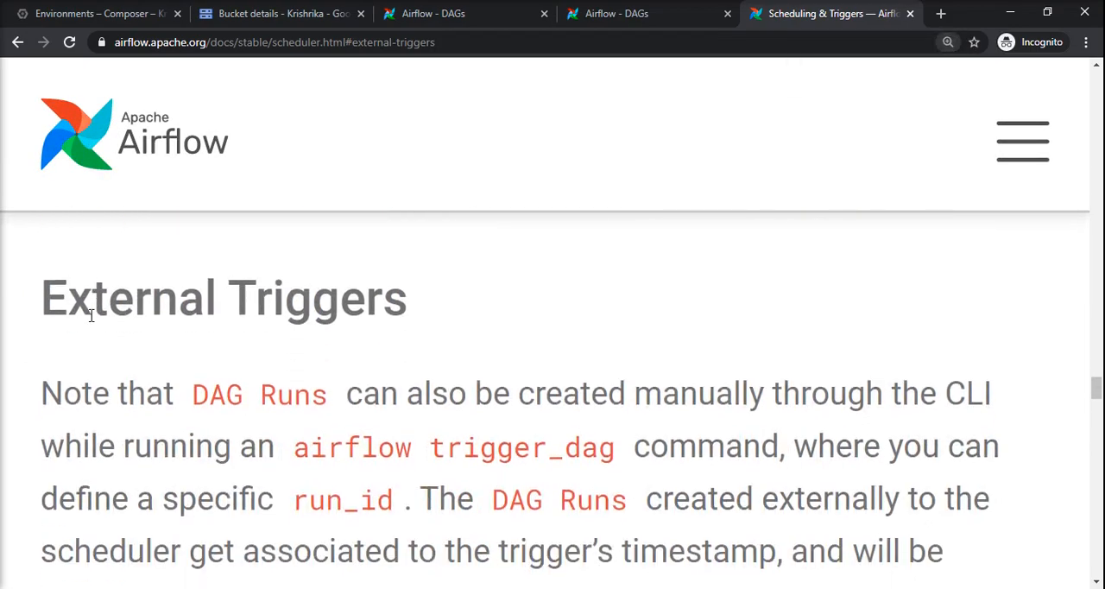
scroll("down", 3)
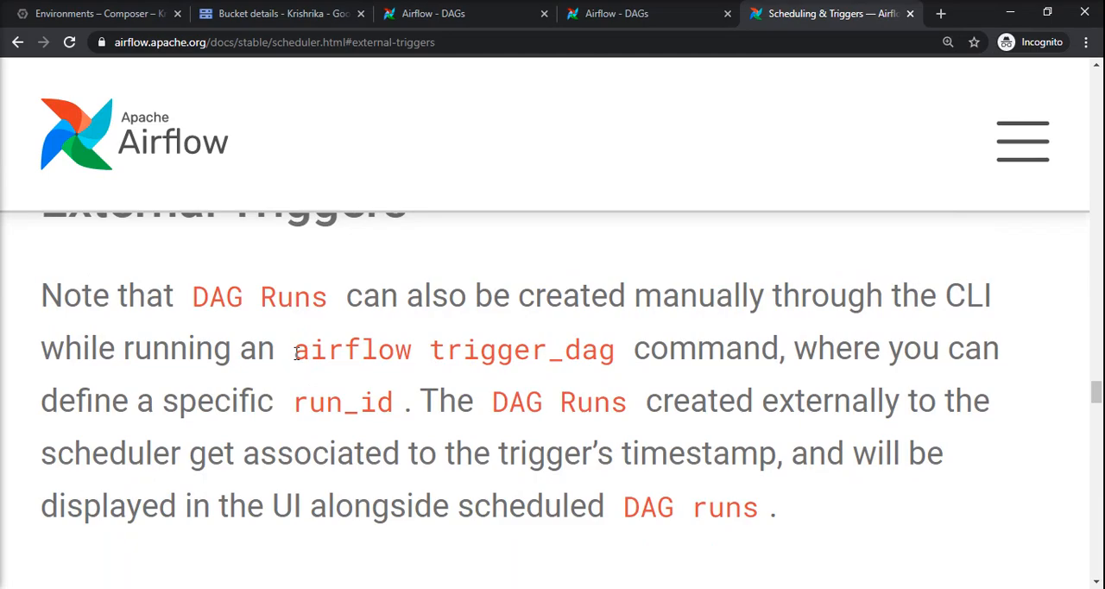
double_click(353, 348)
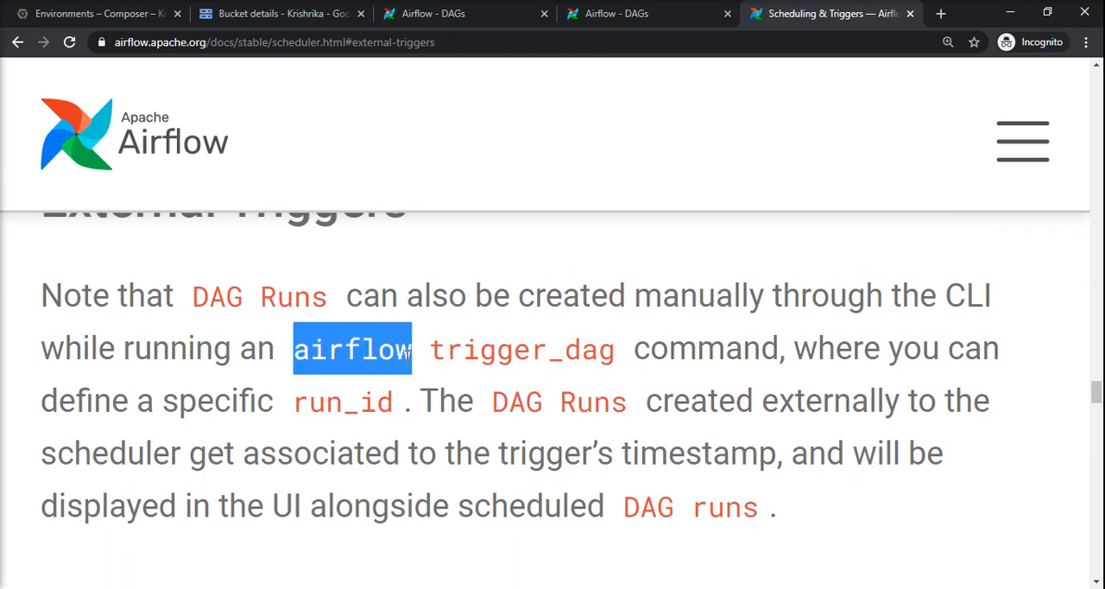
double_click(522, 349)
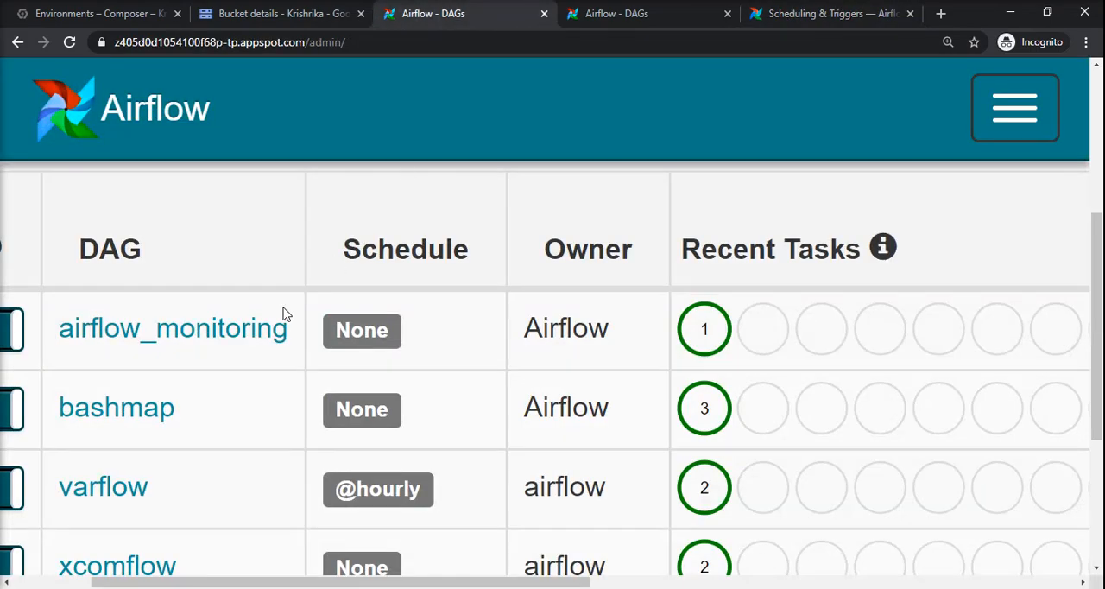
left_click(116, 407)
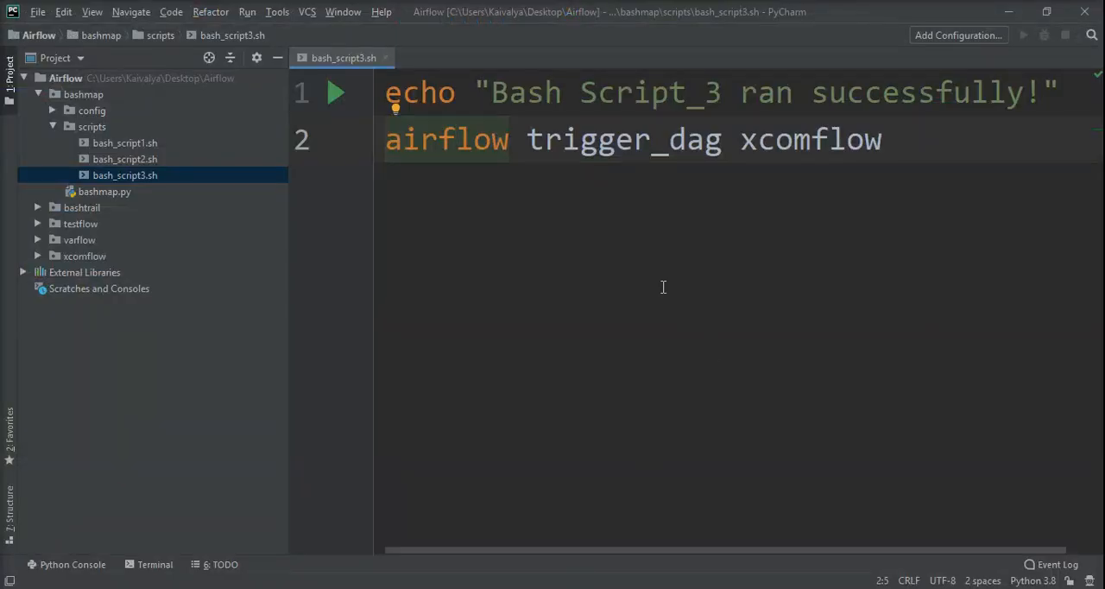
left_click(125, 159)
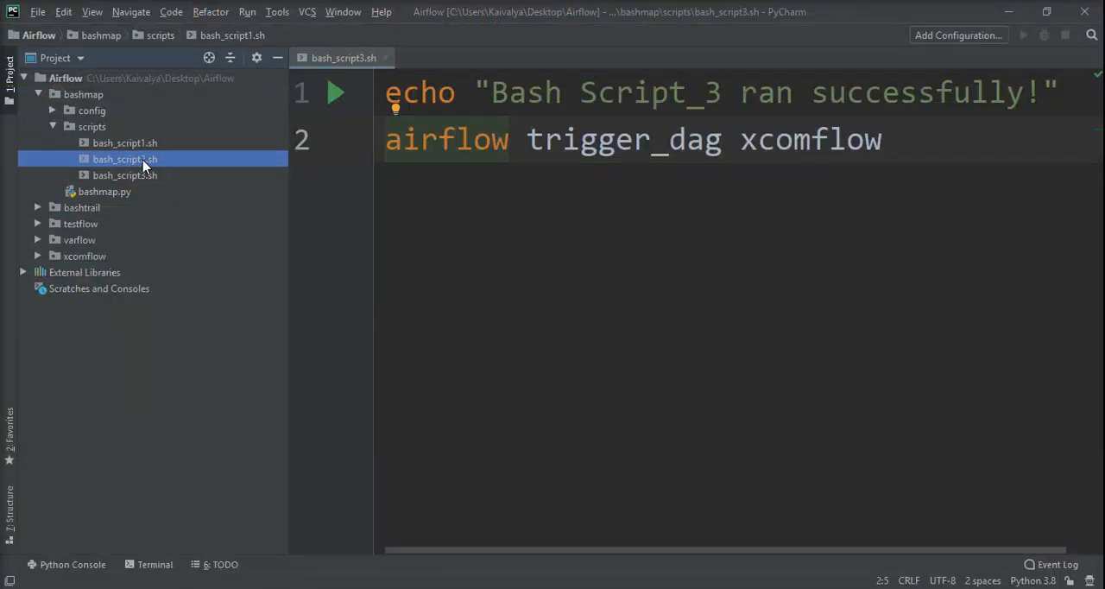
left_click(125, 174)
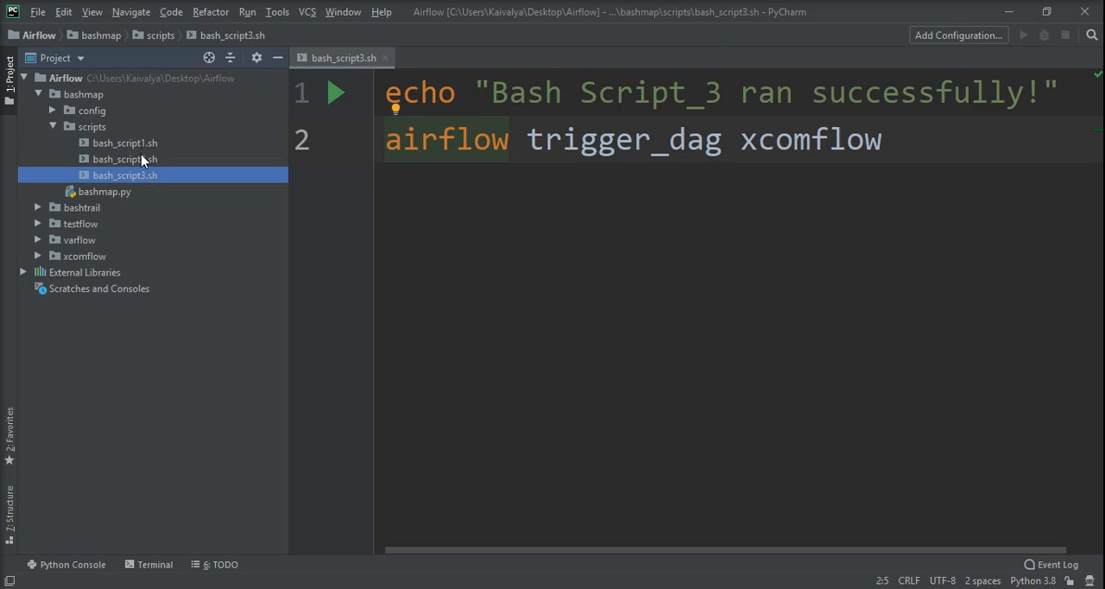
left_click(559, 138)
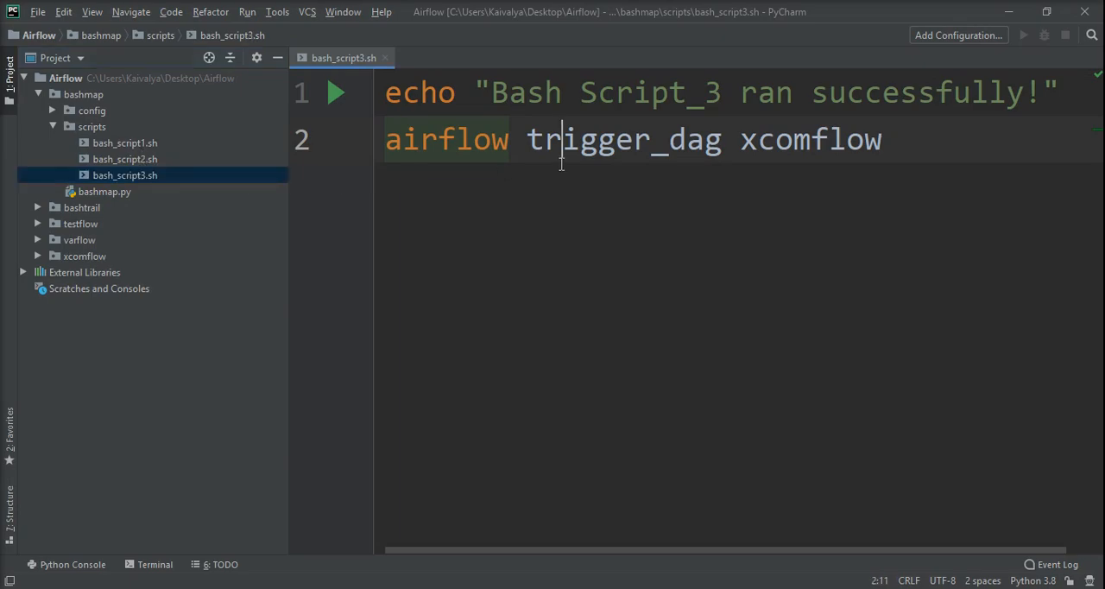
double_click(445, 138)
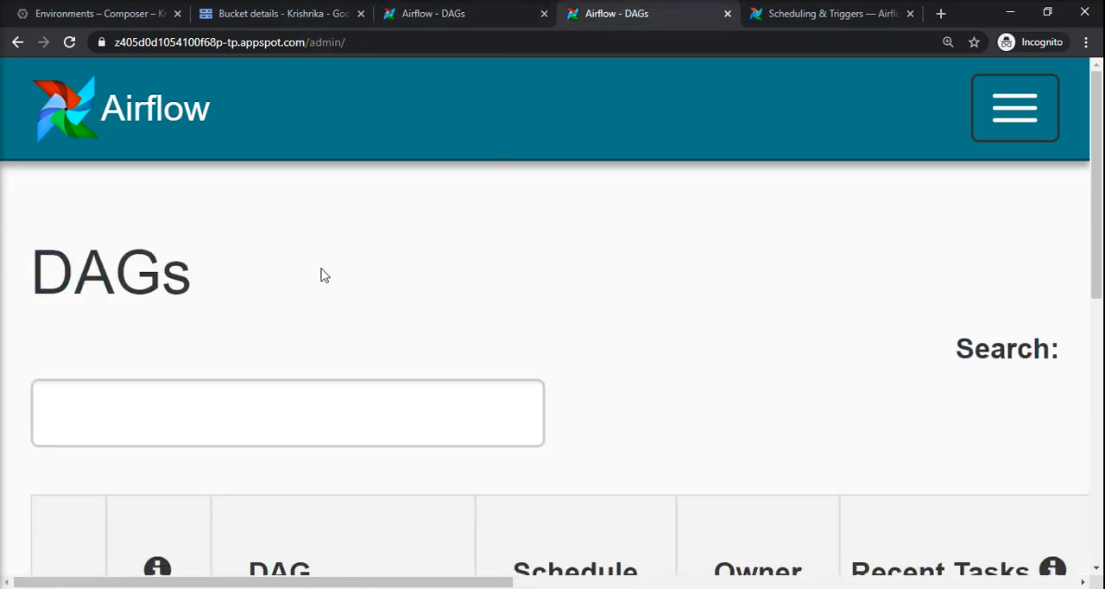
scroll("down", 3)
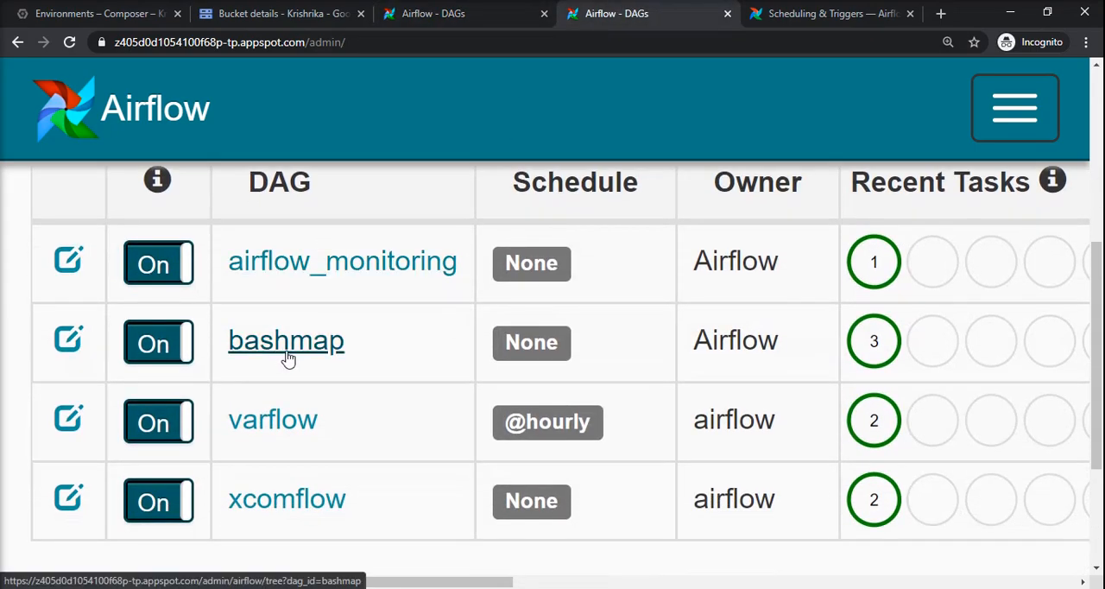
mouse_move(328, 487)
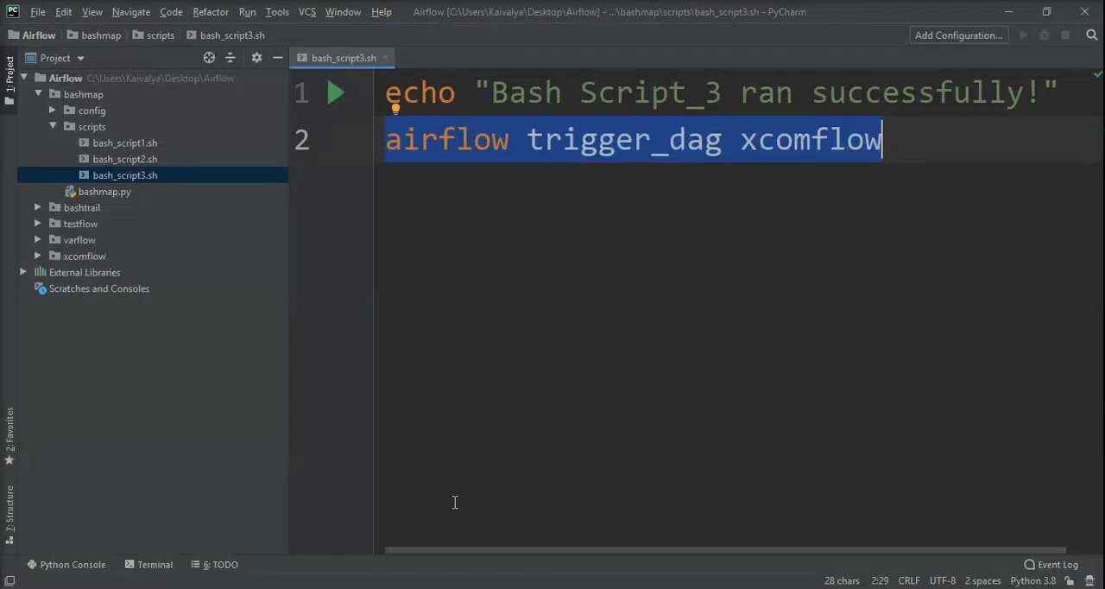
left_click(718, 138)
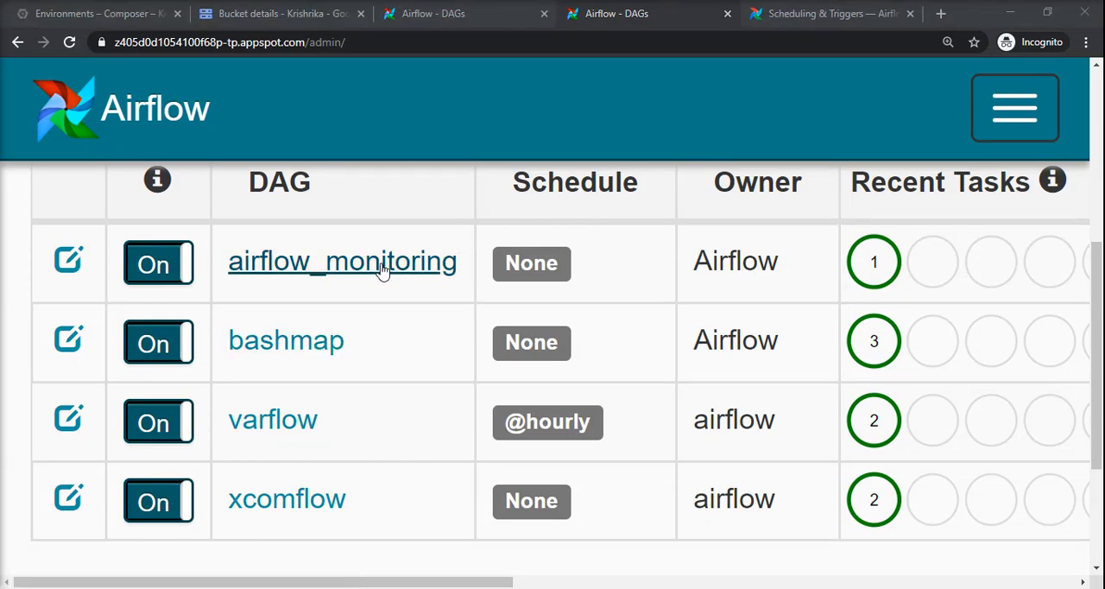
Trigger a manual run of the bashmap DAG and confirm it.
scroll("right", 3)
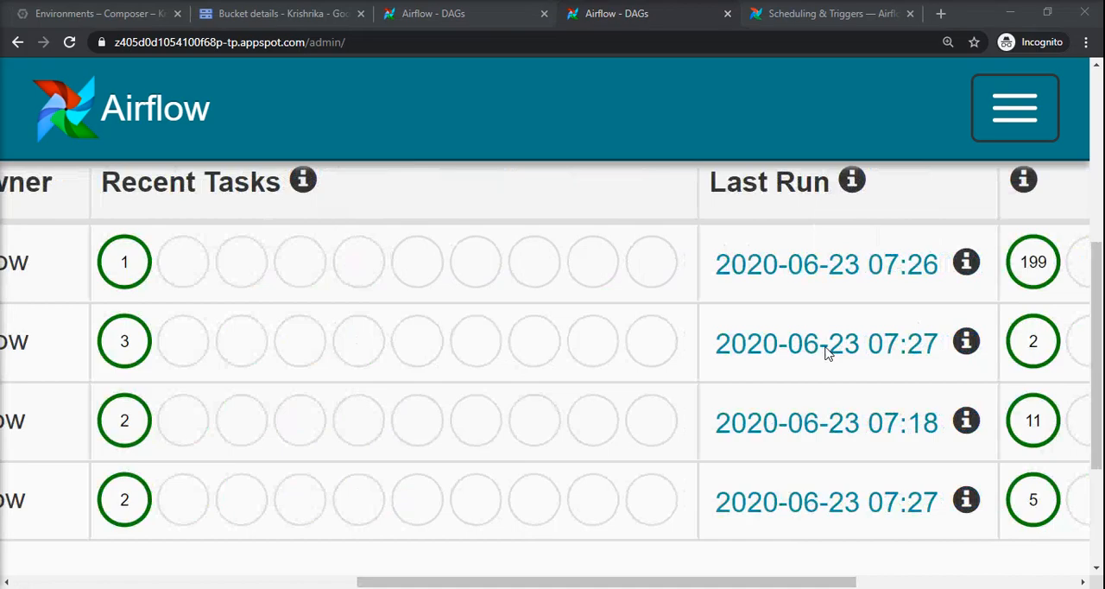
scroll("right", 3)
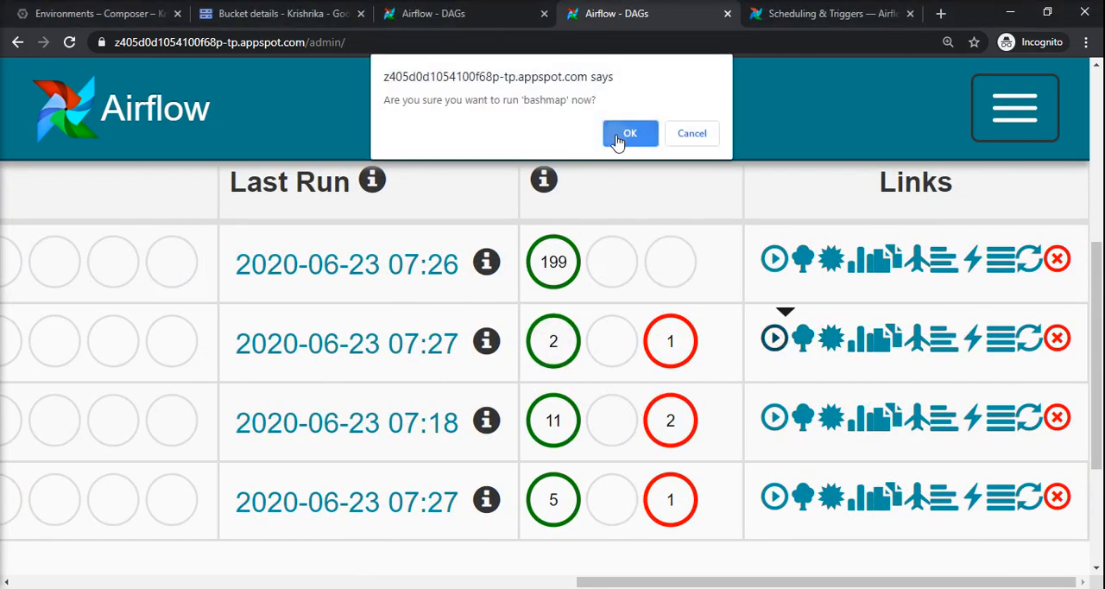
left_click(629, 133)
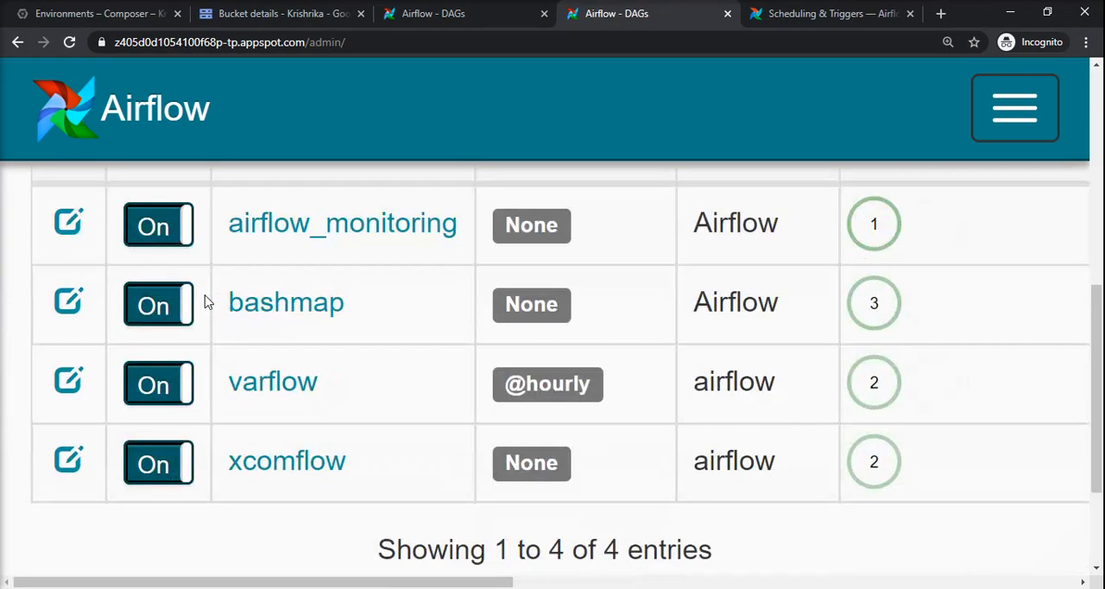
Reload the DAG list and open the bashmap DAG's page.
scroll("up", 3)
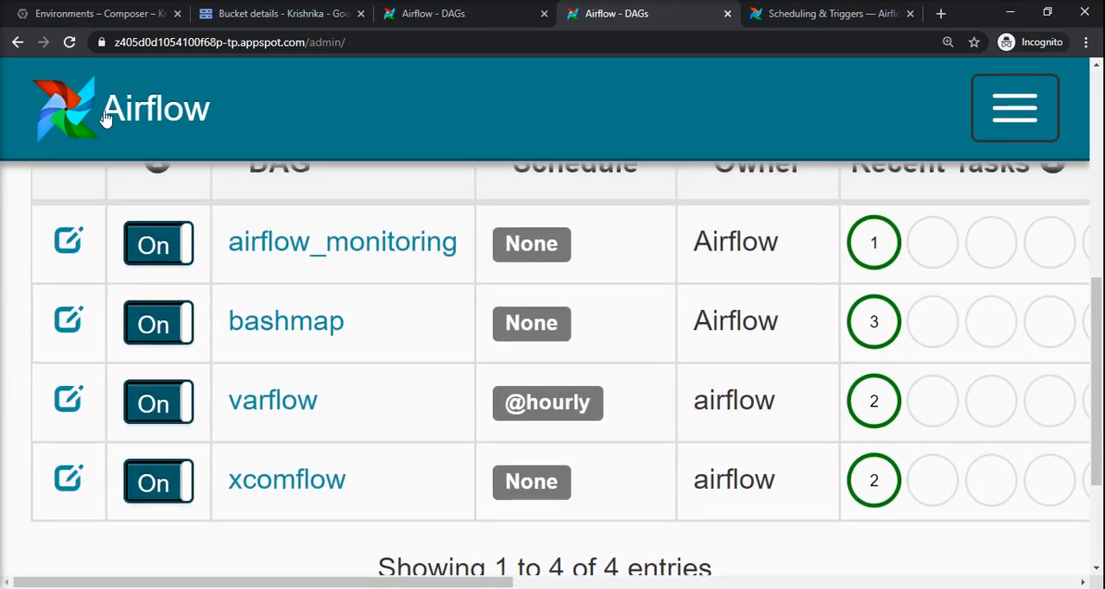
left_click(287, 321)
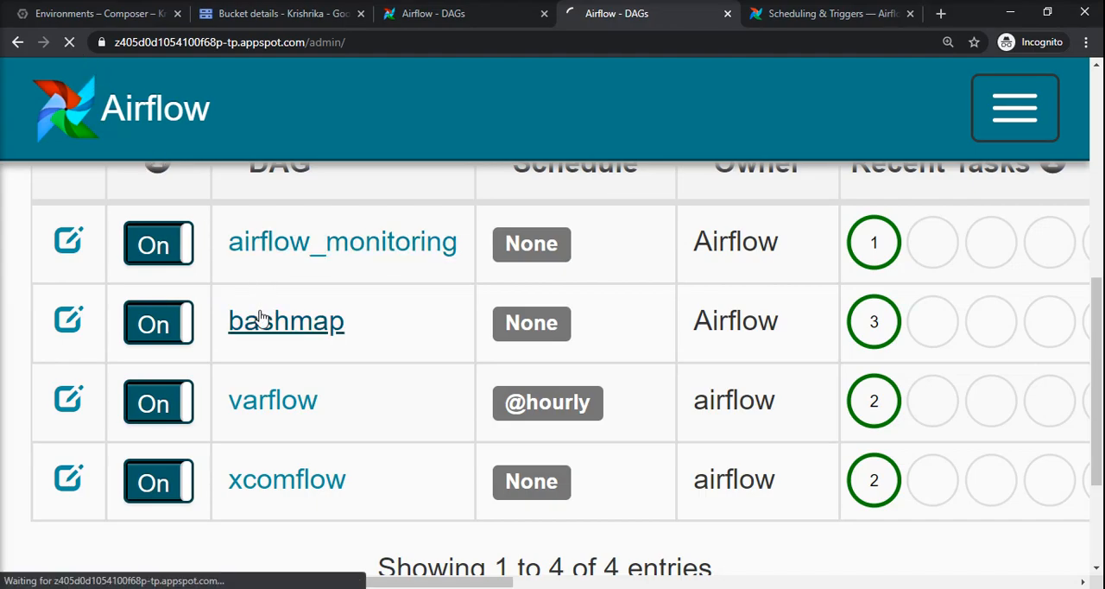
left_click(286, 322)
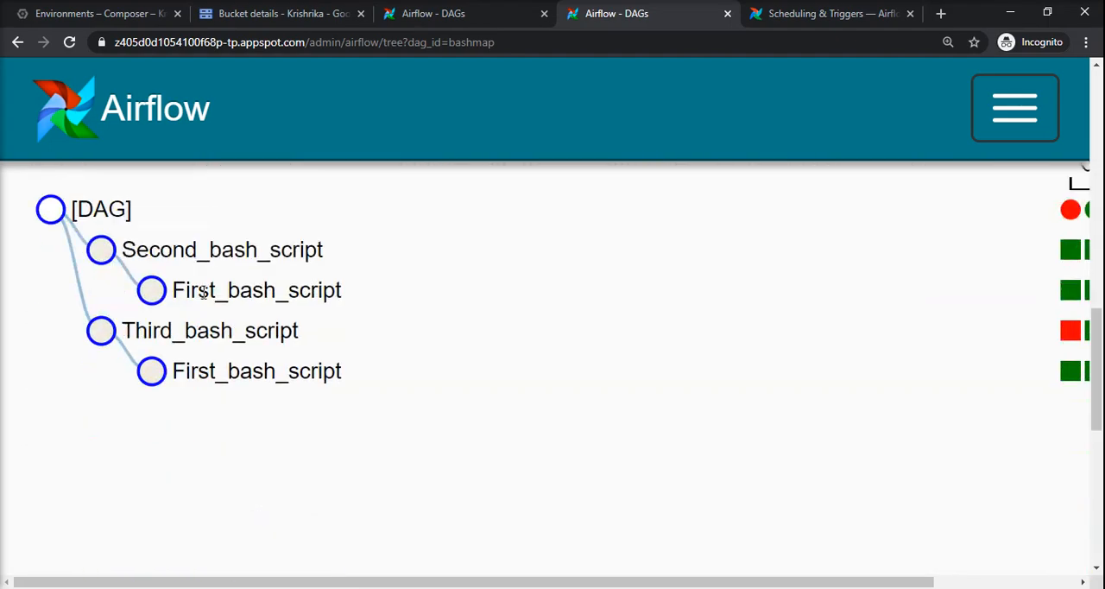
Show bashmap's tasks in Graph View and refresh until Third_bash_script is running.
scroll("up", 3)
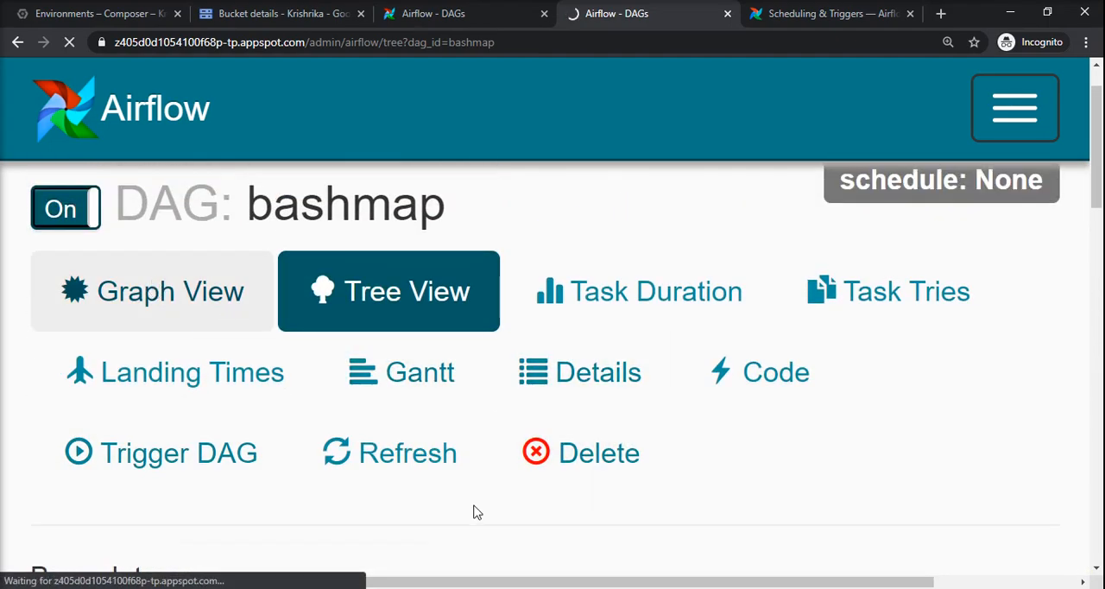
left_click(152, 290)
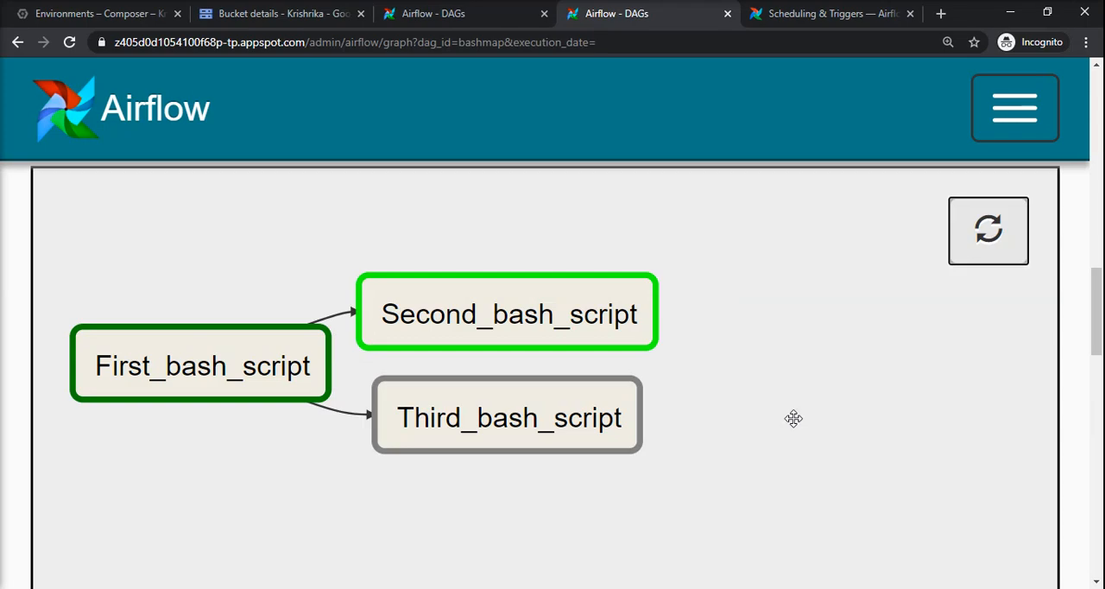
mouse_move(743, 421)
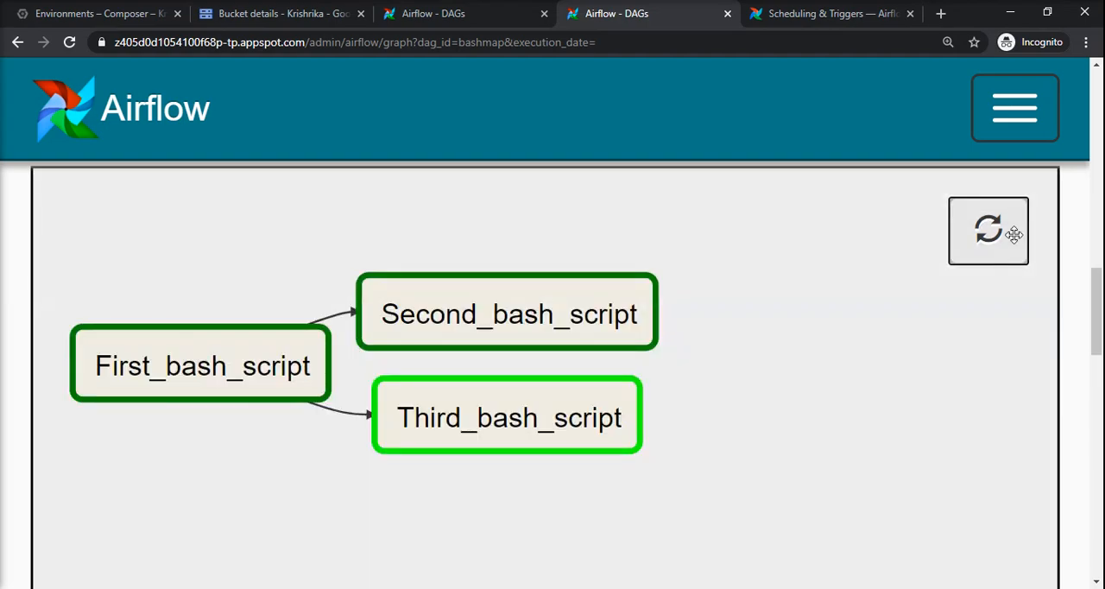
left_click(434, 14)
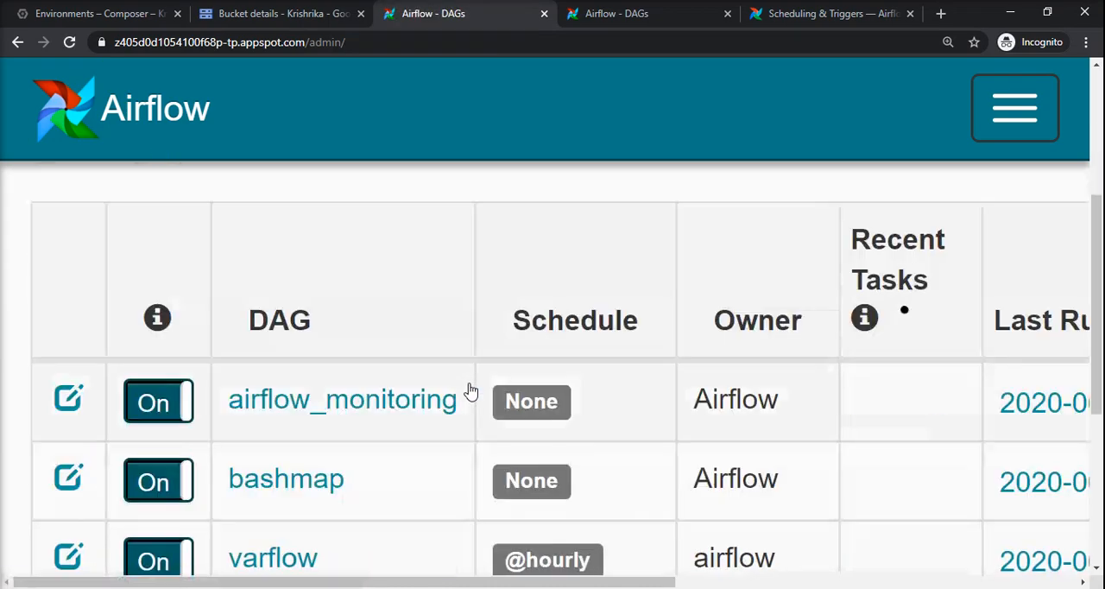
scroll("down", 3)
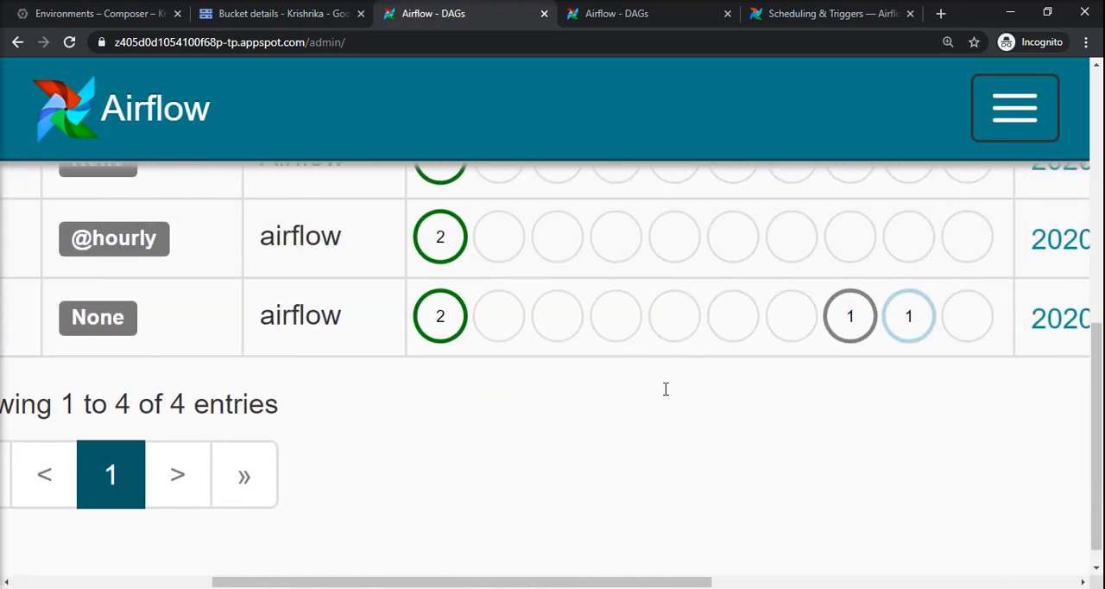
scroll("right", 3)
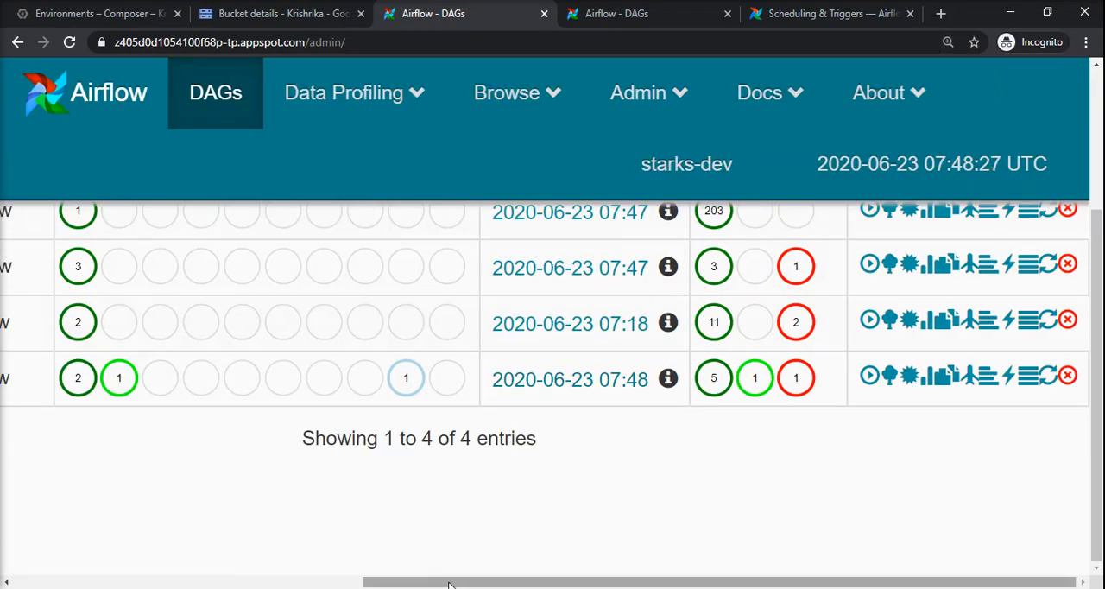
scroll("left", 3)
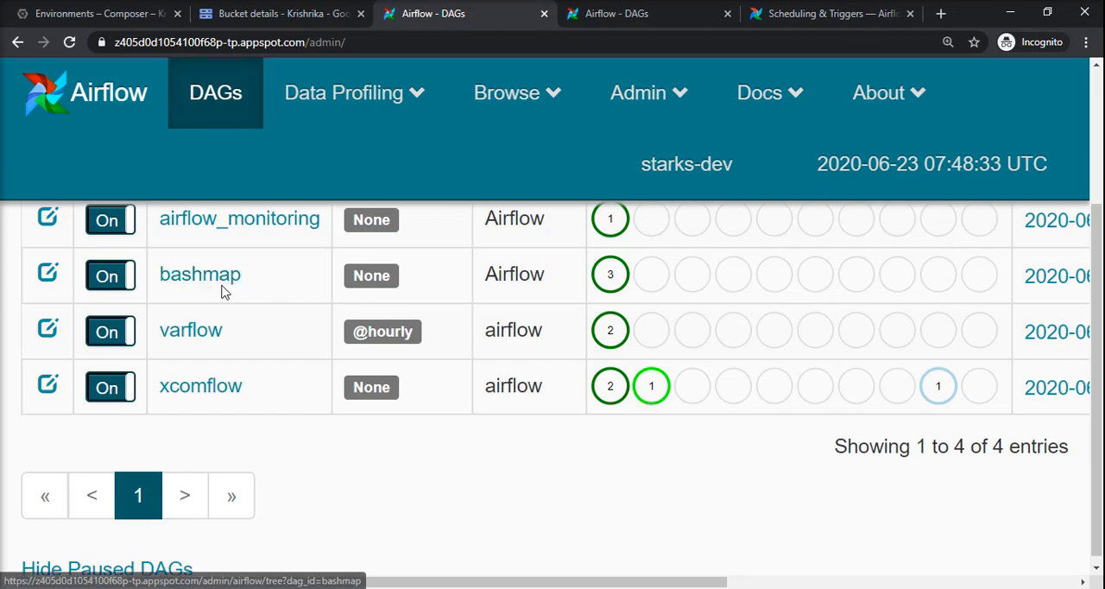
mouse_move(494, 492)
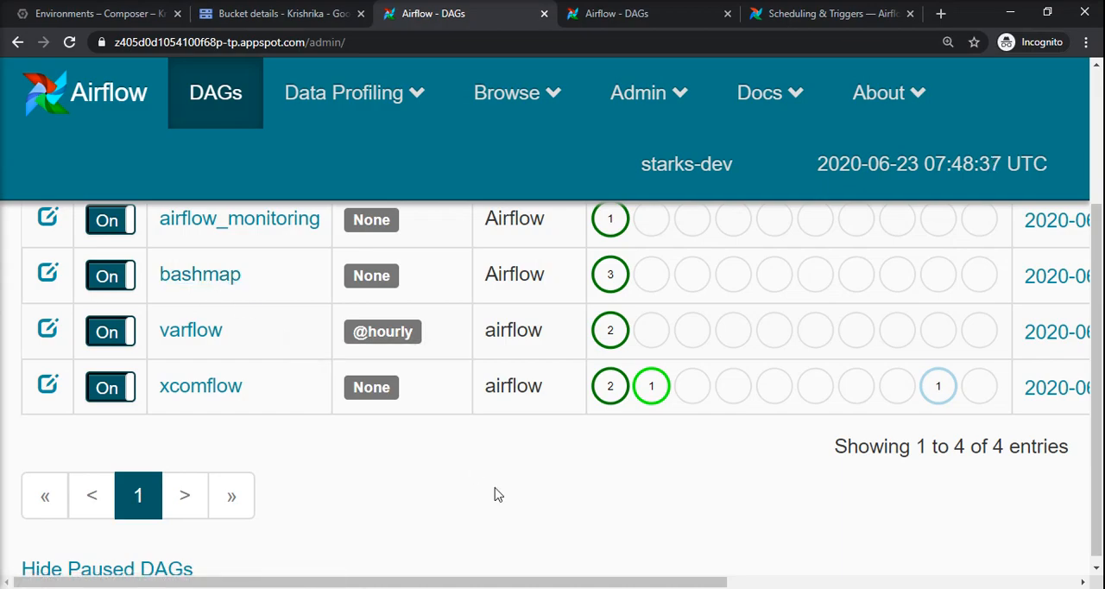
scroll("up", 3)
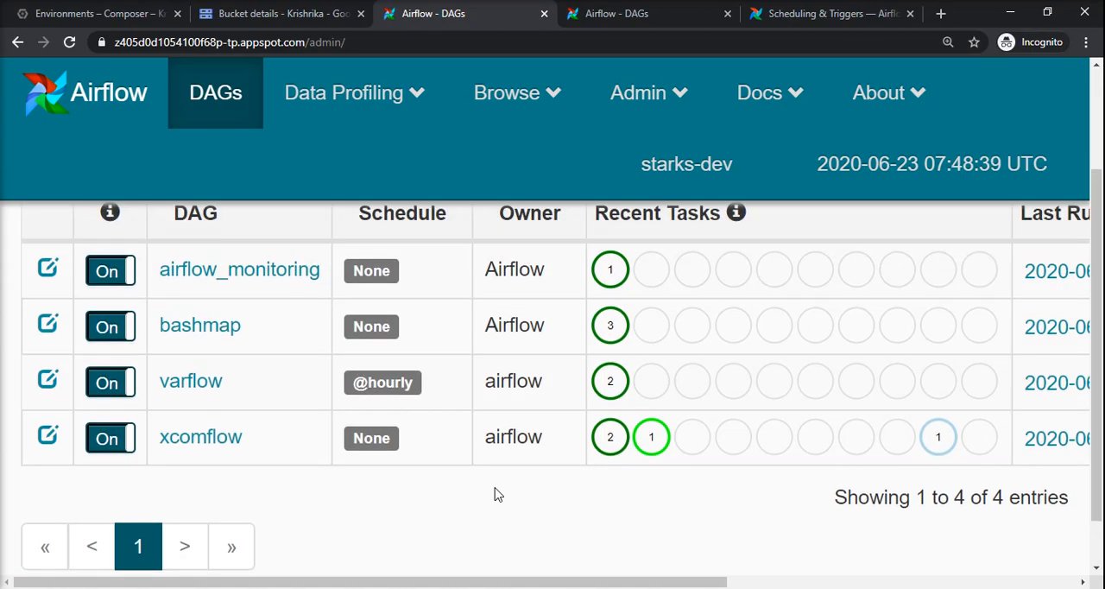